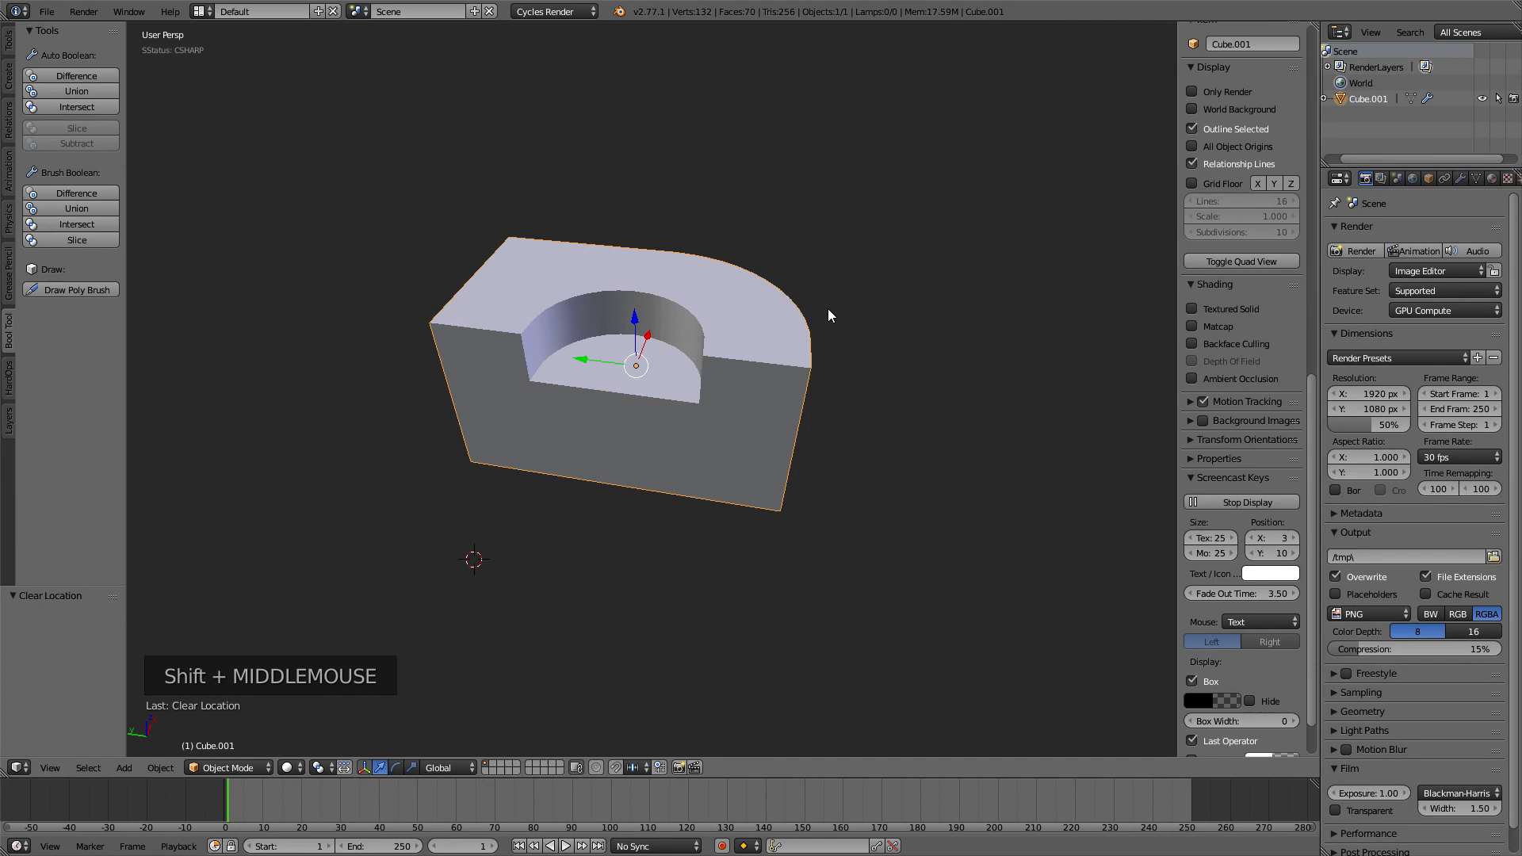
Remove the existing Solidify modifier from Cube.001, leaving its modifier stack empty.
drag(831, 315, 685, 351)
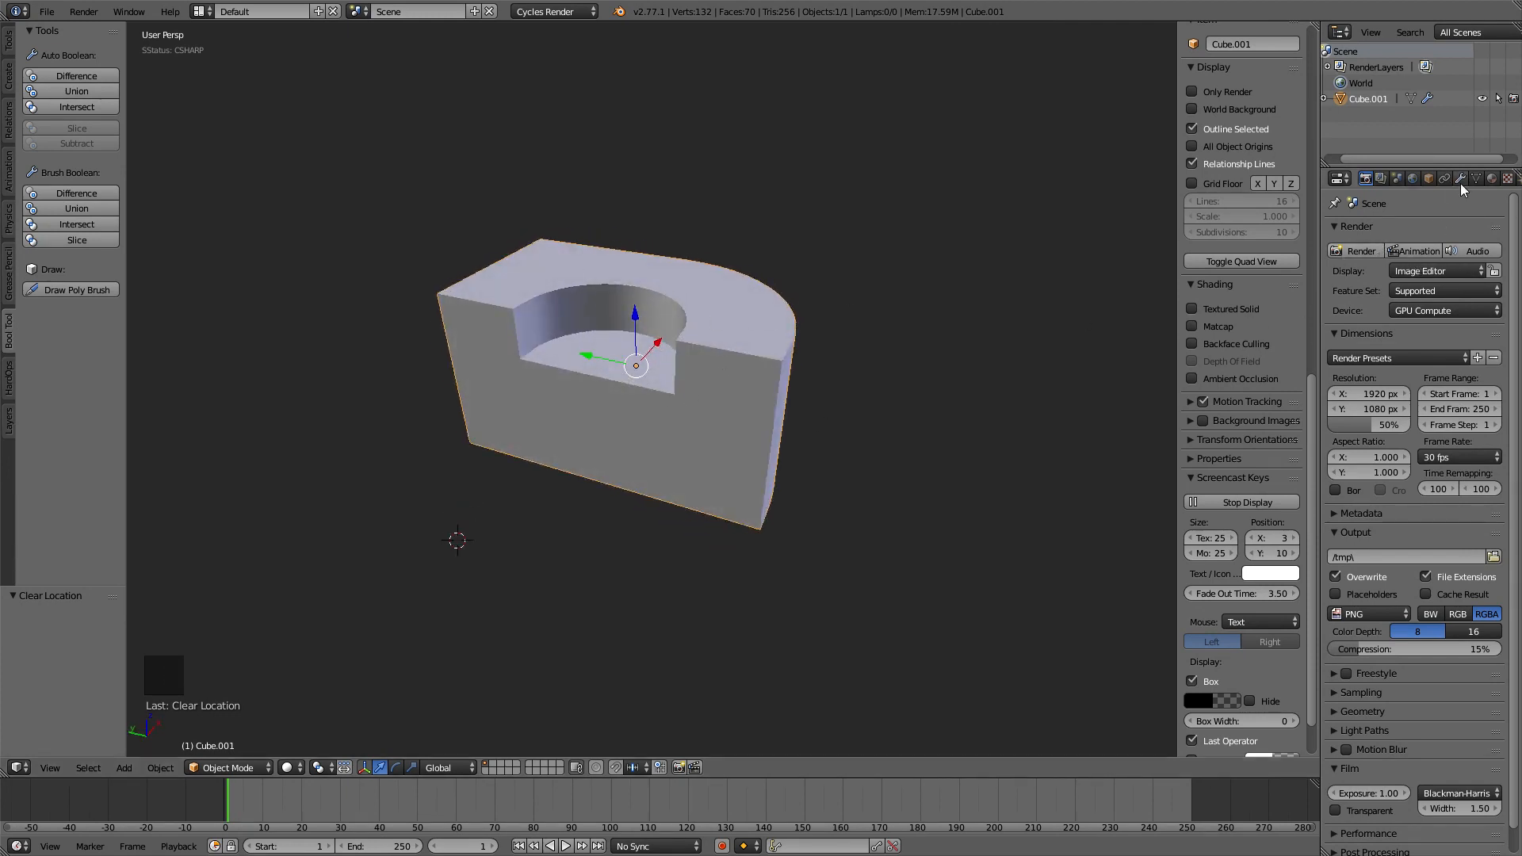
click(1461, 177)
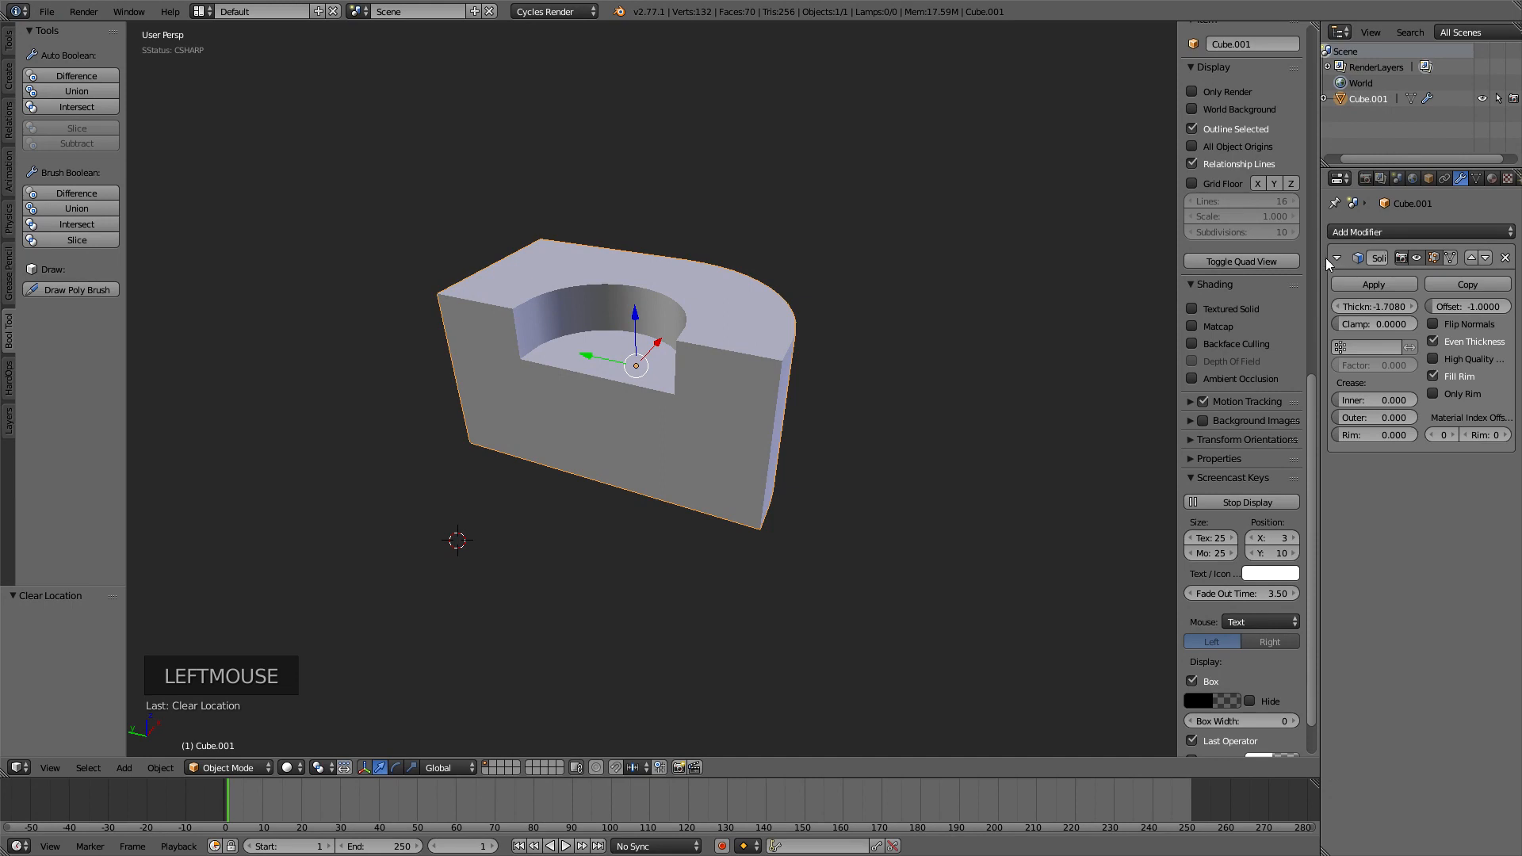
click(1506, 257)
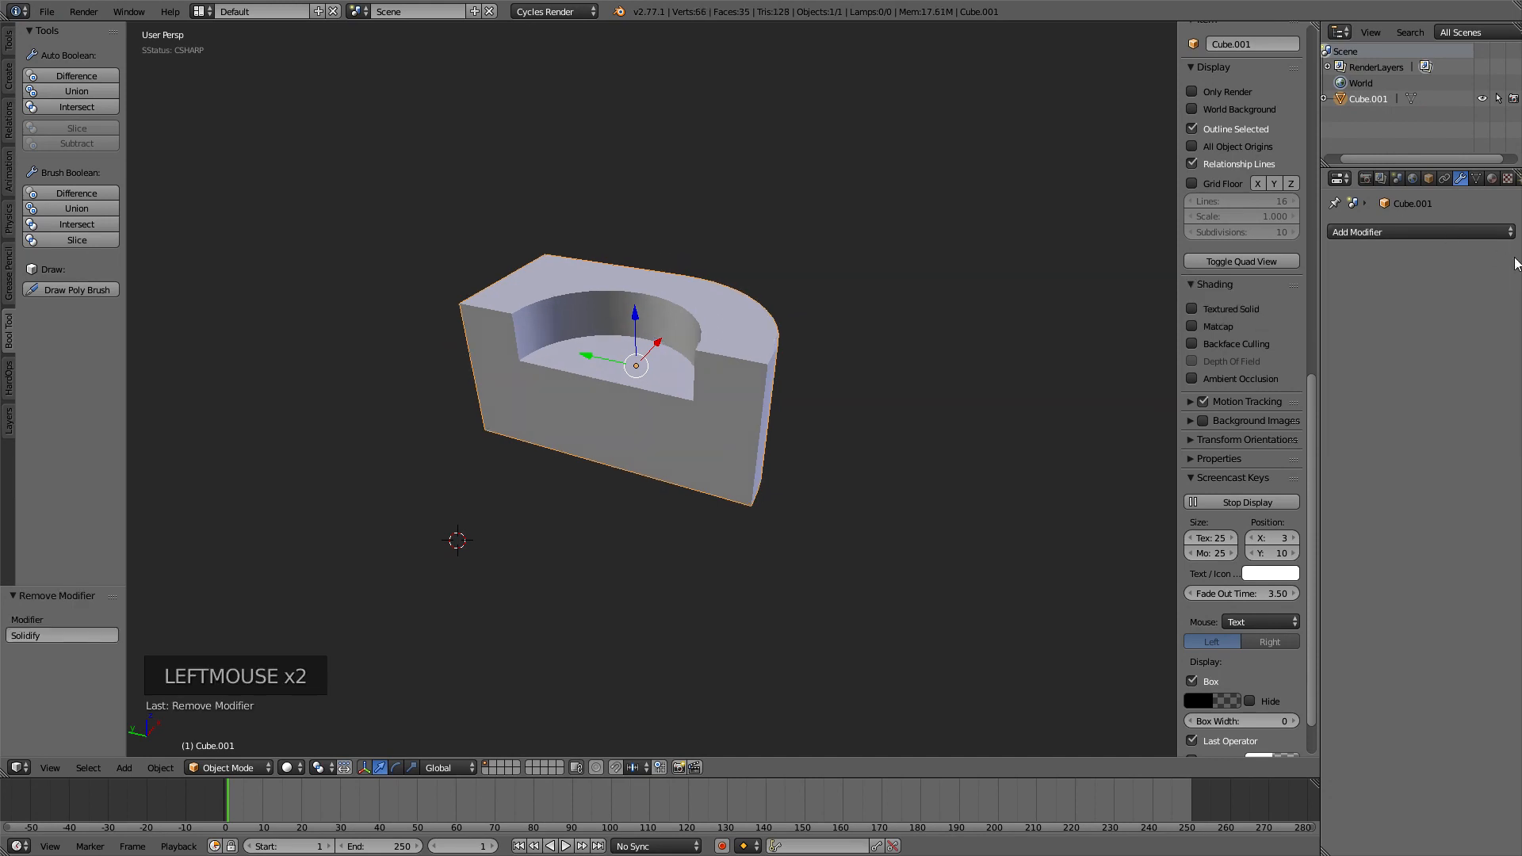
drag(636, 369, 670, 360)
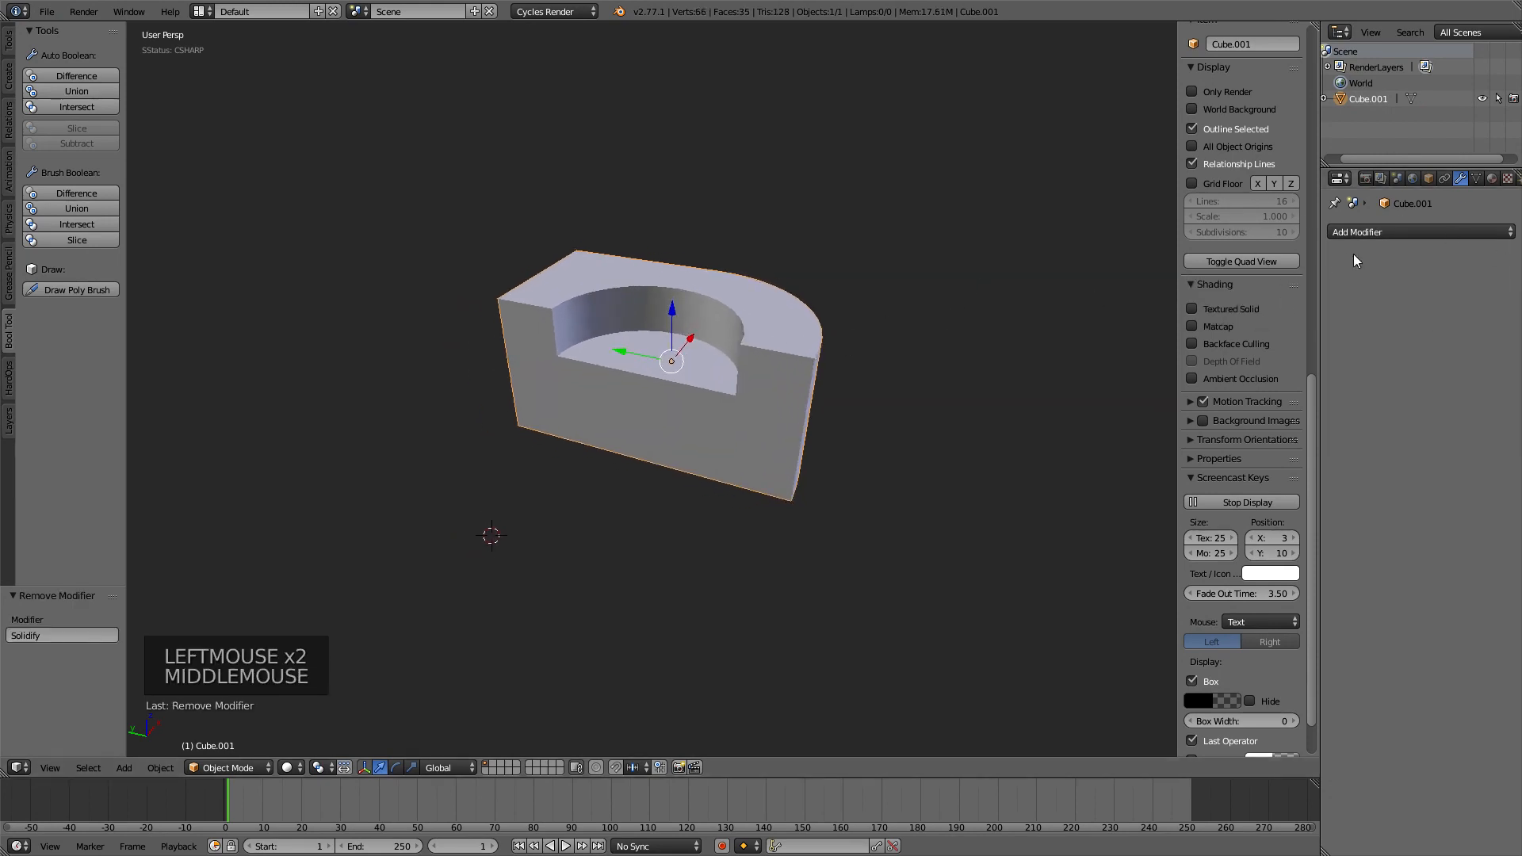
Add a fresh Solidify modifier with thickness 1.5 and inspect the shell in wireframe.
click(1418, 230)
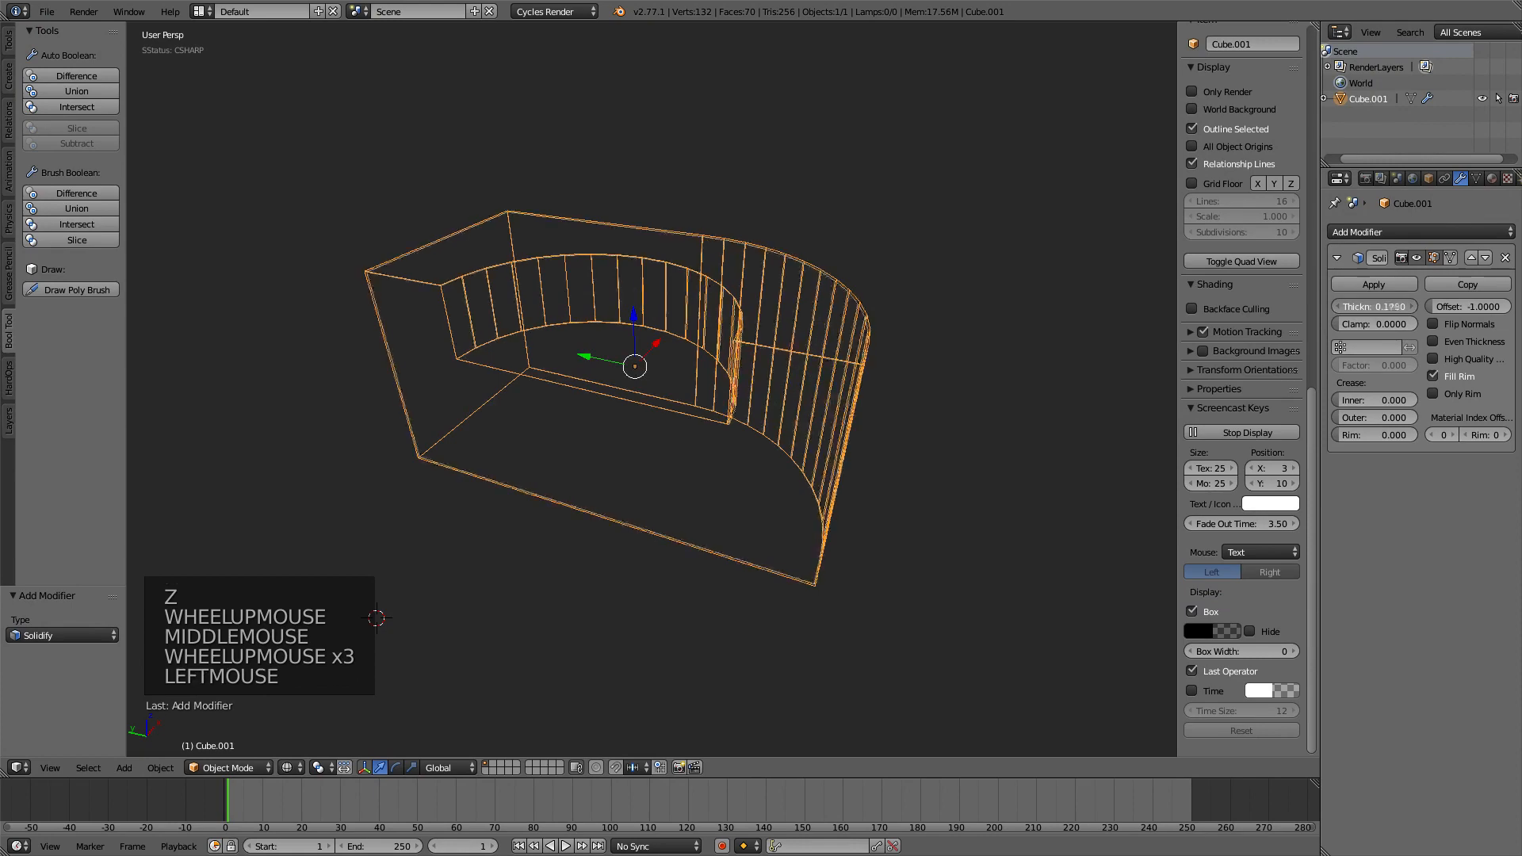
drag(1374, 306, 1388, 306)
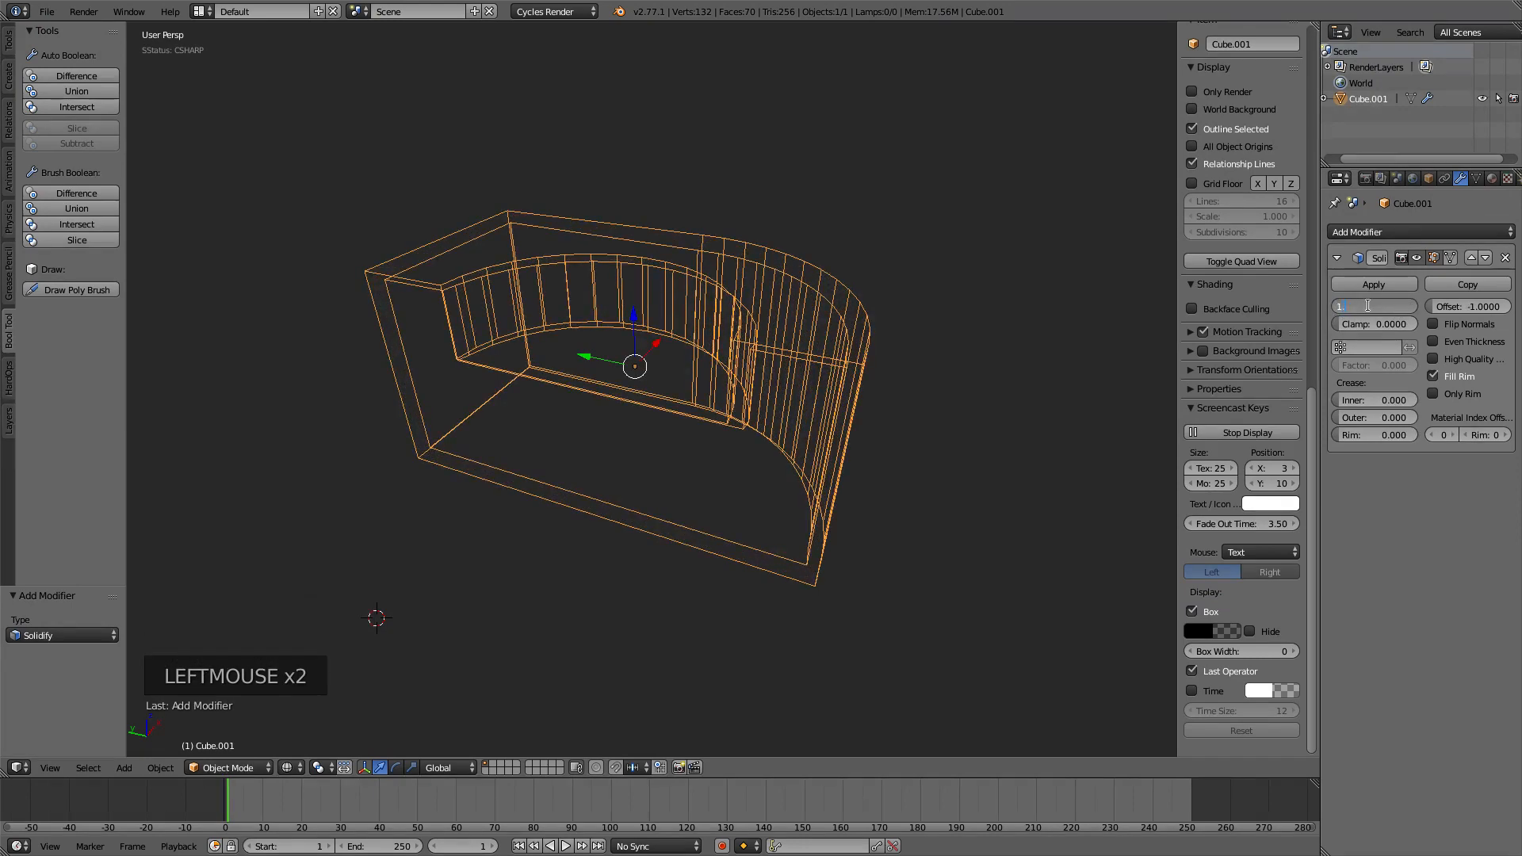
click(1374, 306)
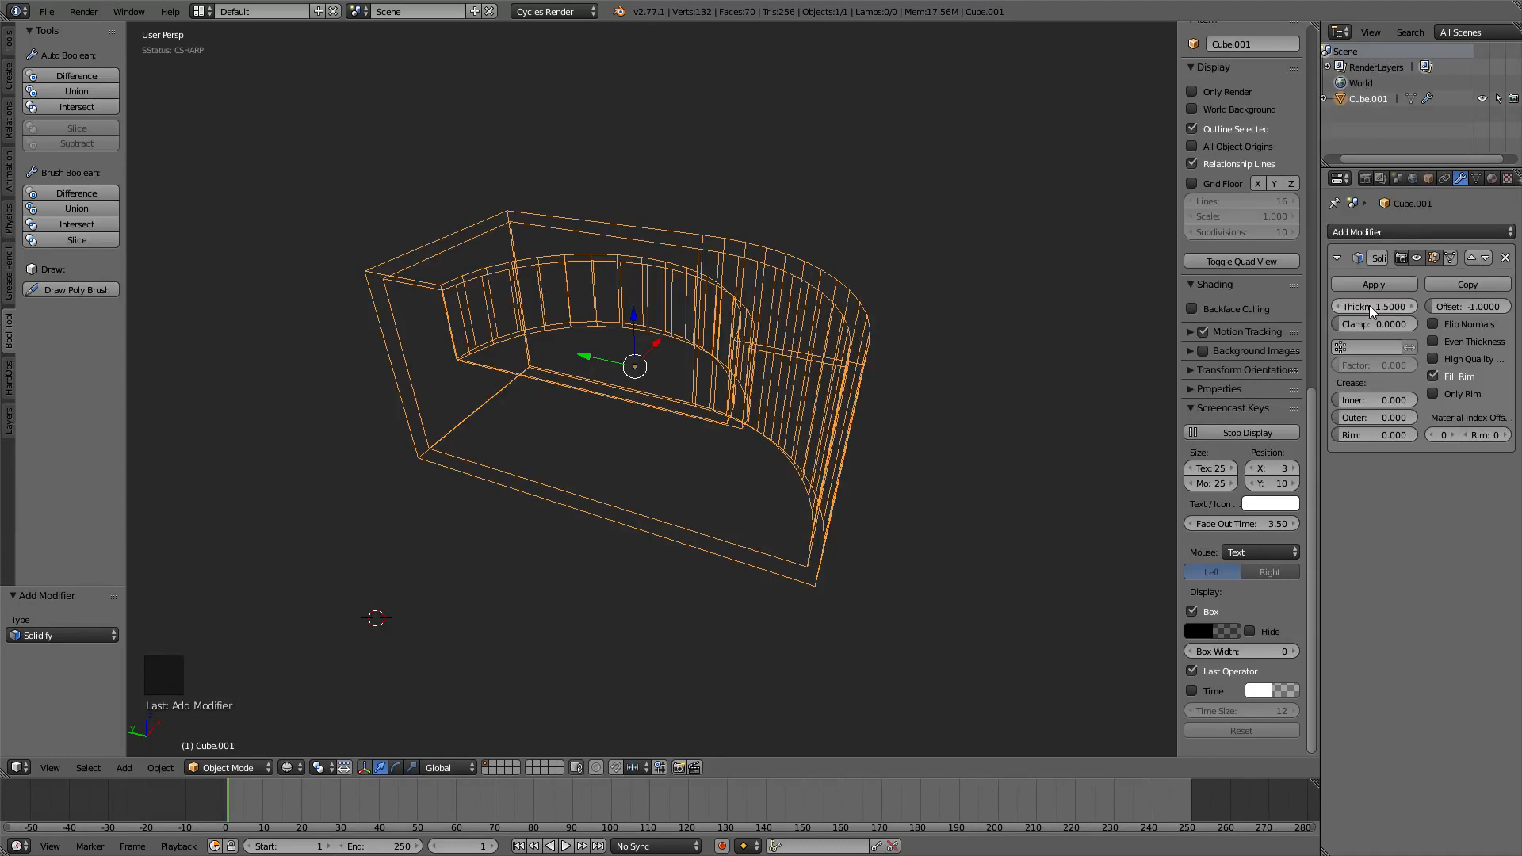
drag(635, 367, 723, 352)
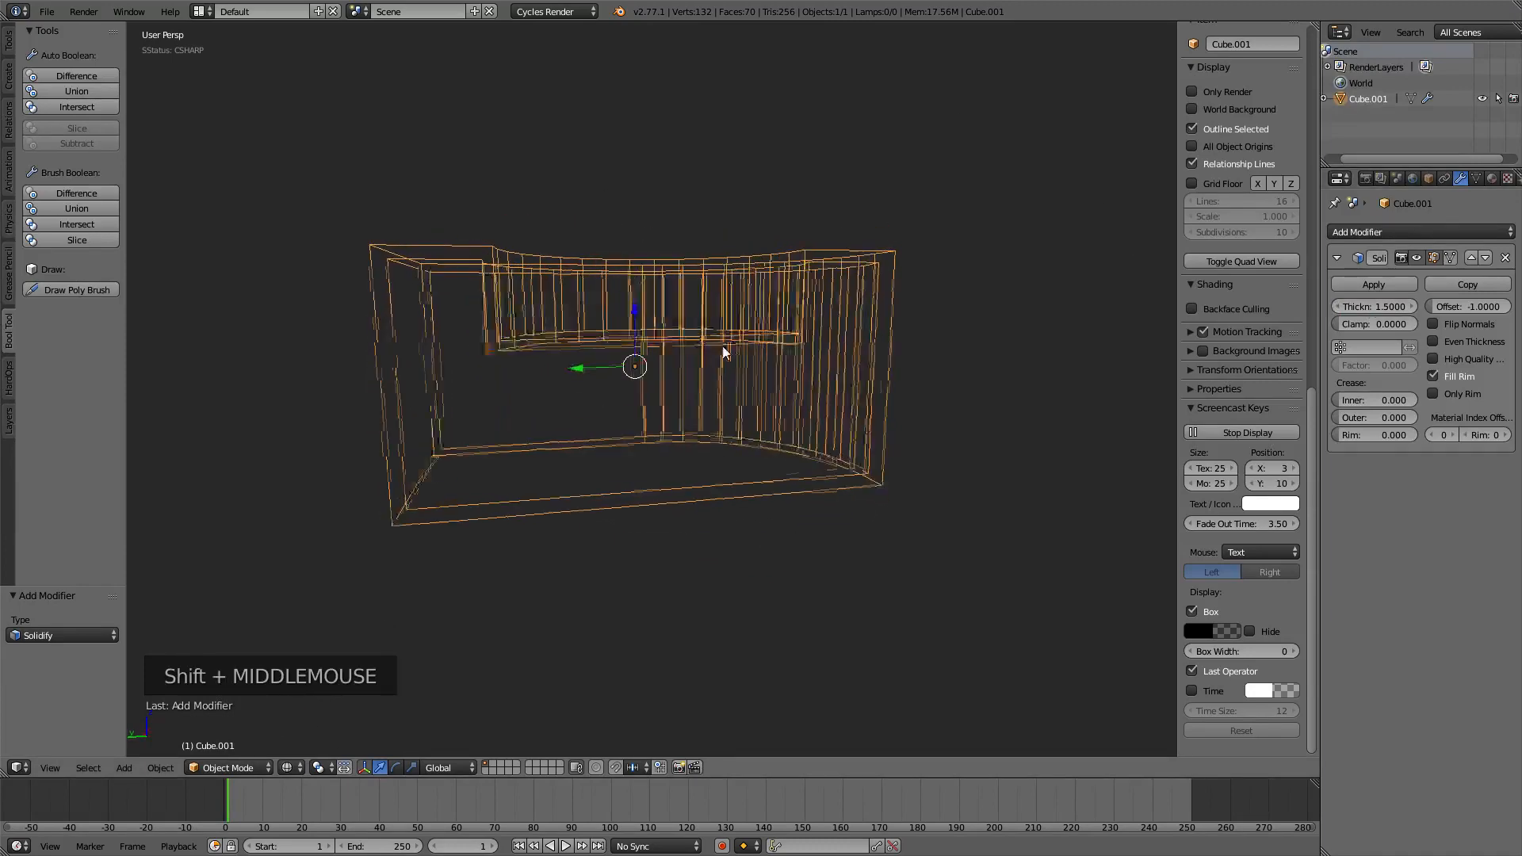
drag(723, 352, 872, 430)
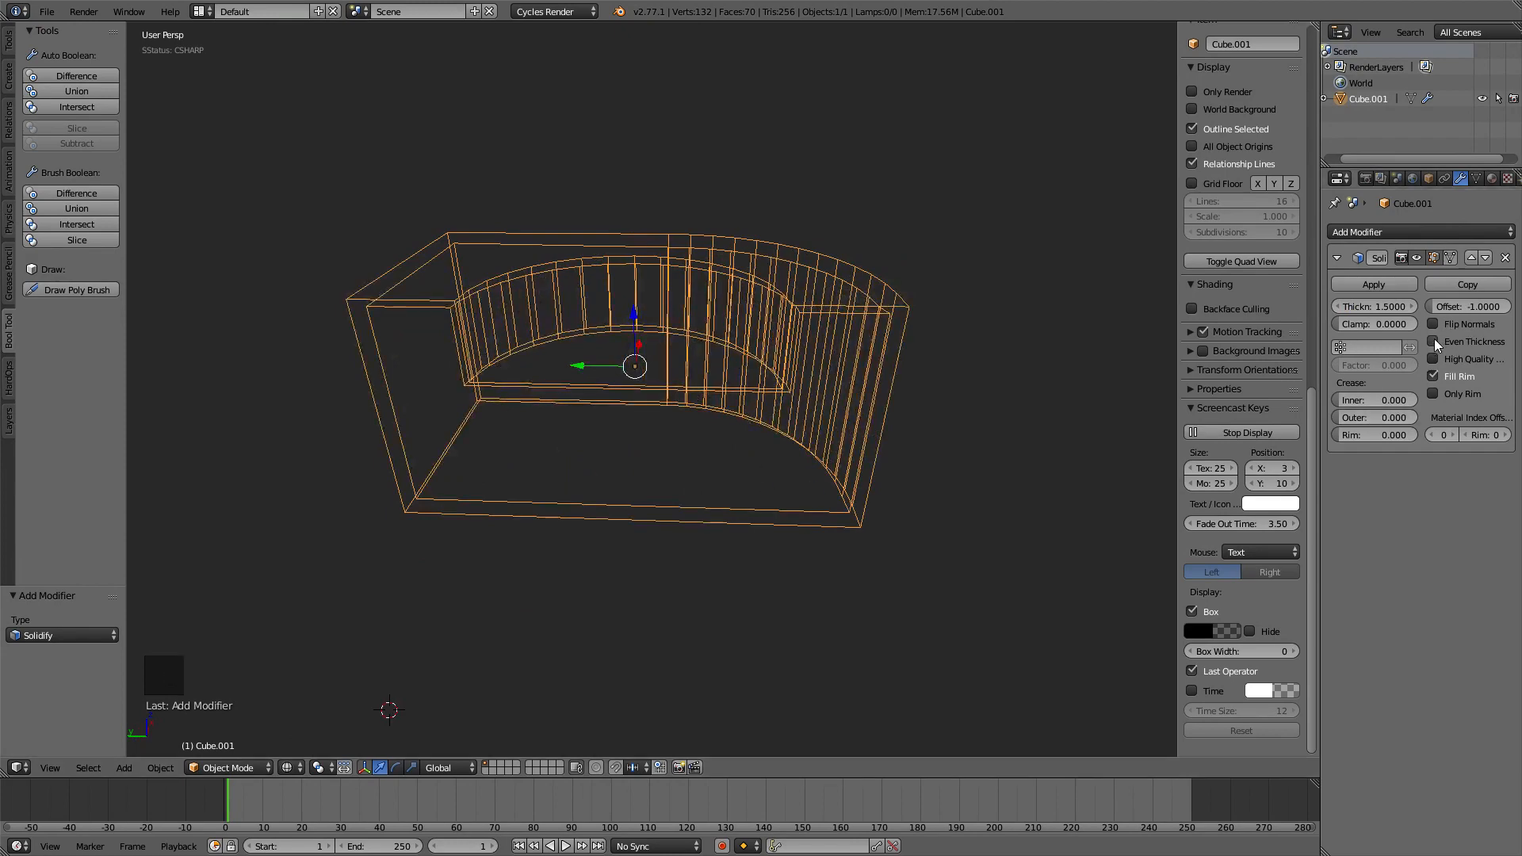
Enable Even Thickness on the Solidify shell and check the walls from several sides.
click(1437, 341)
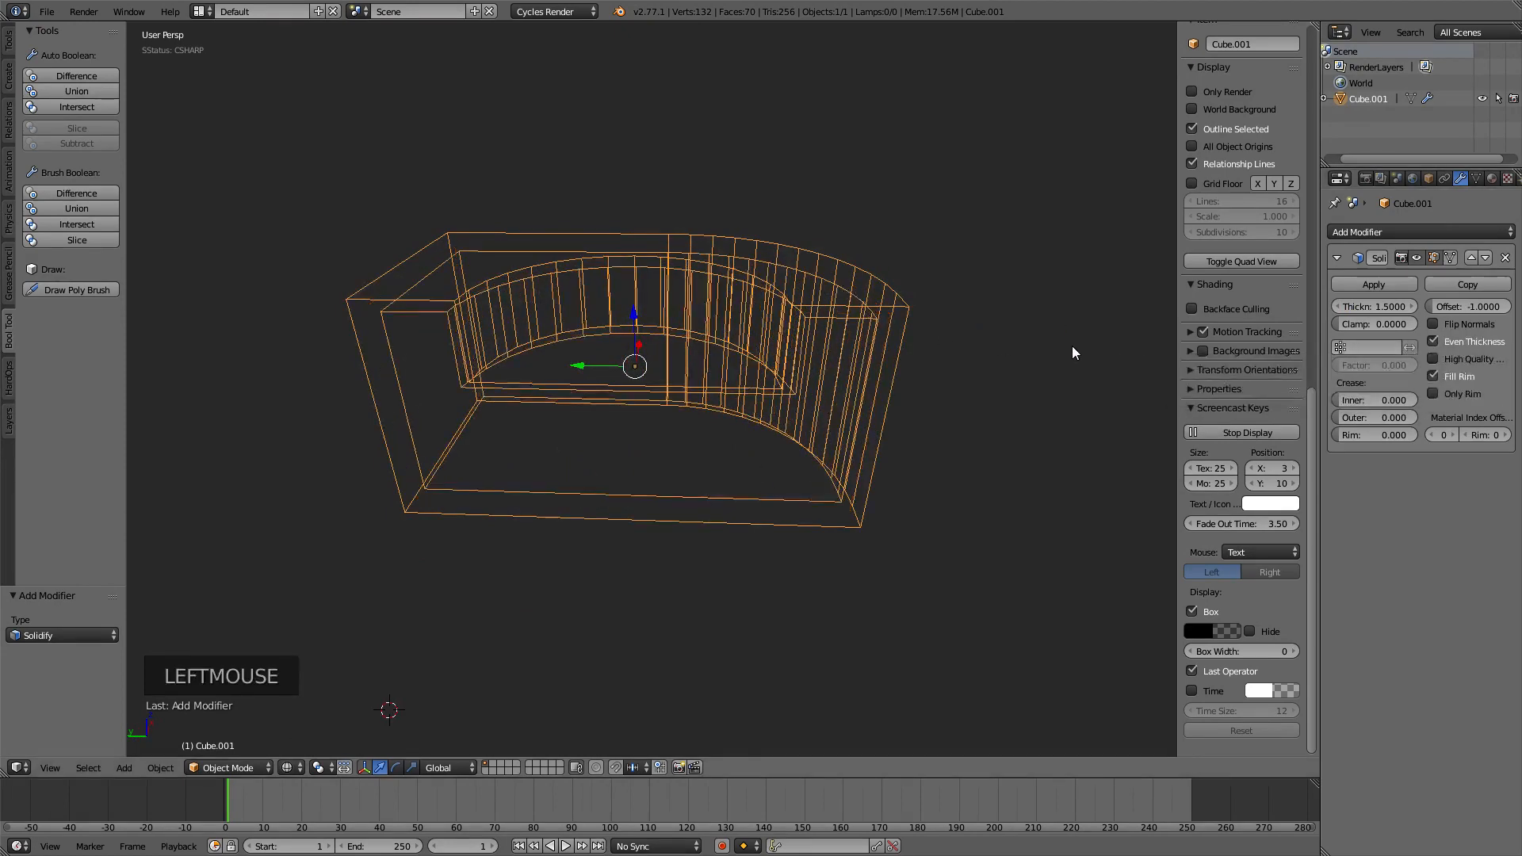
drag(1073, 352, 950, 311)
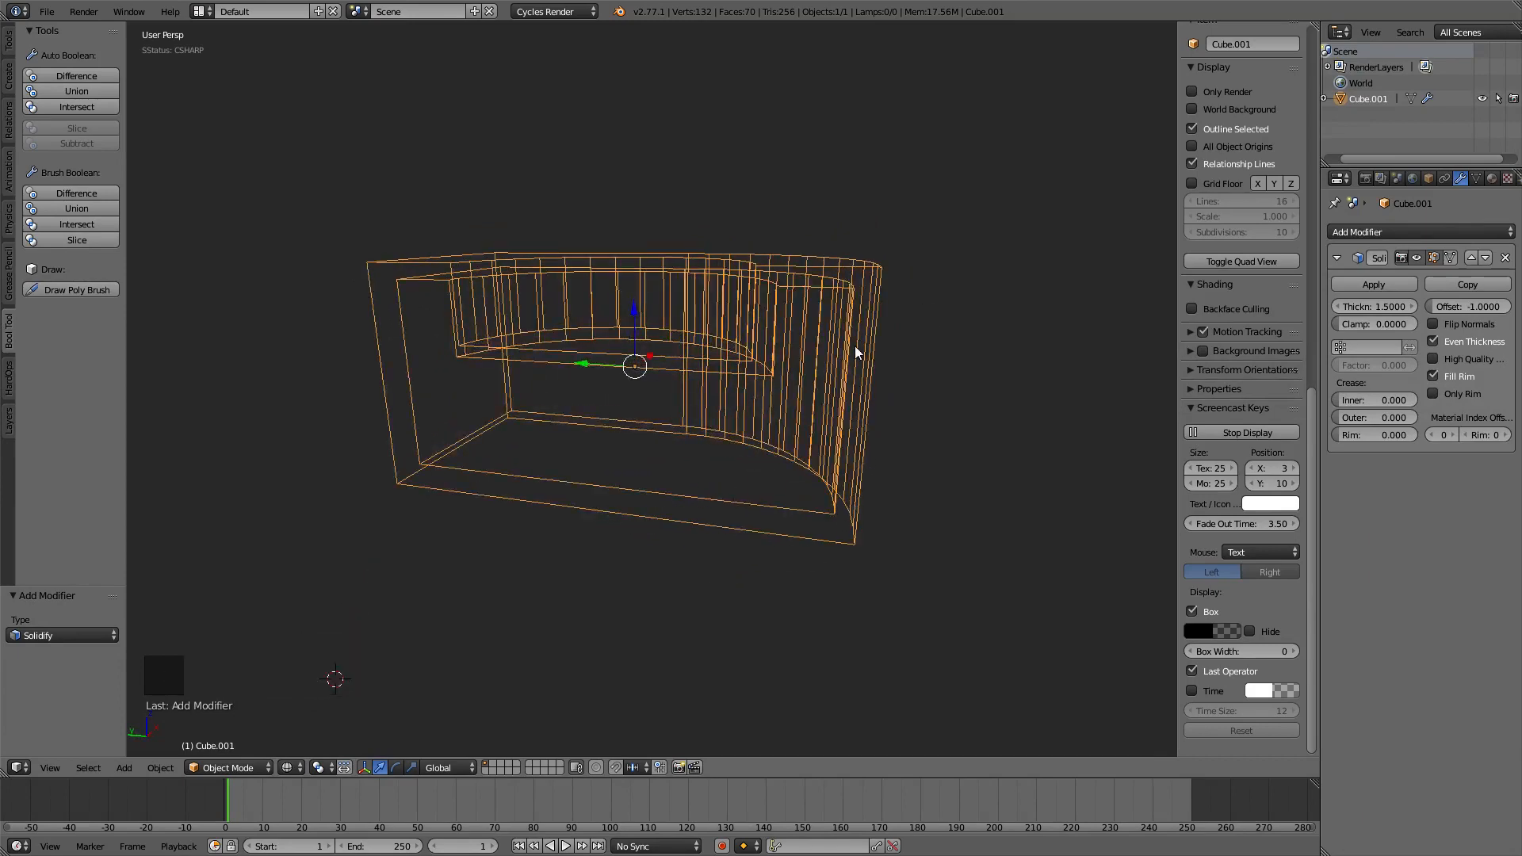
drag(855, 349, 830, 311)
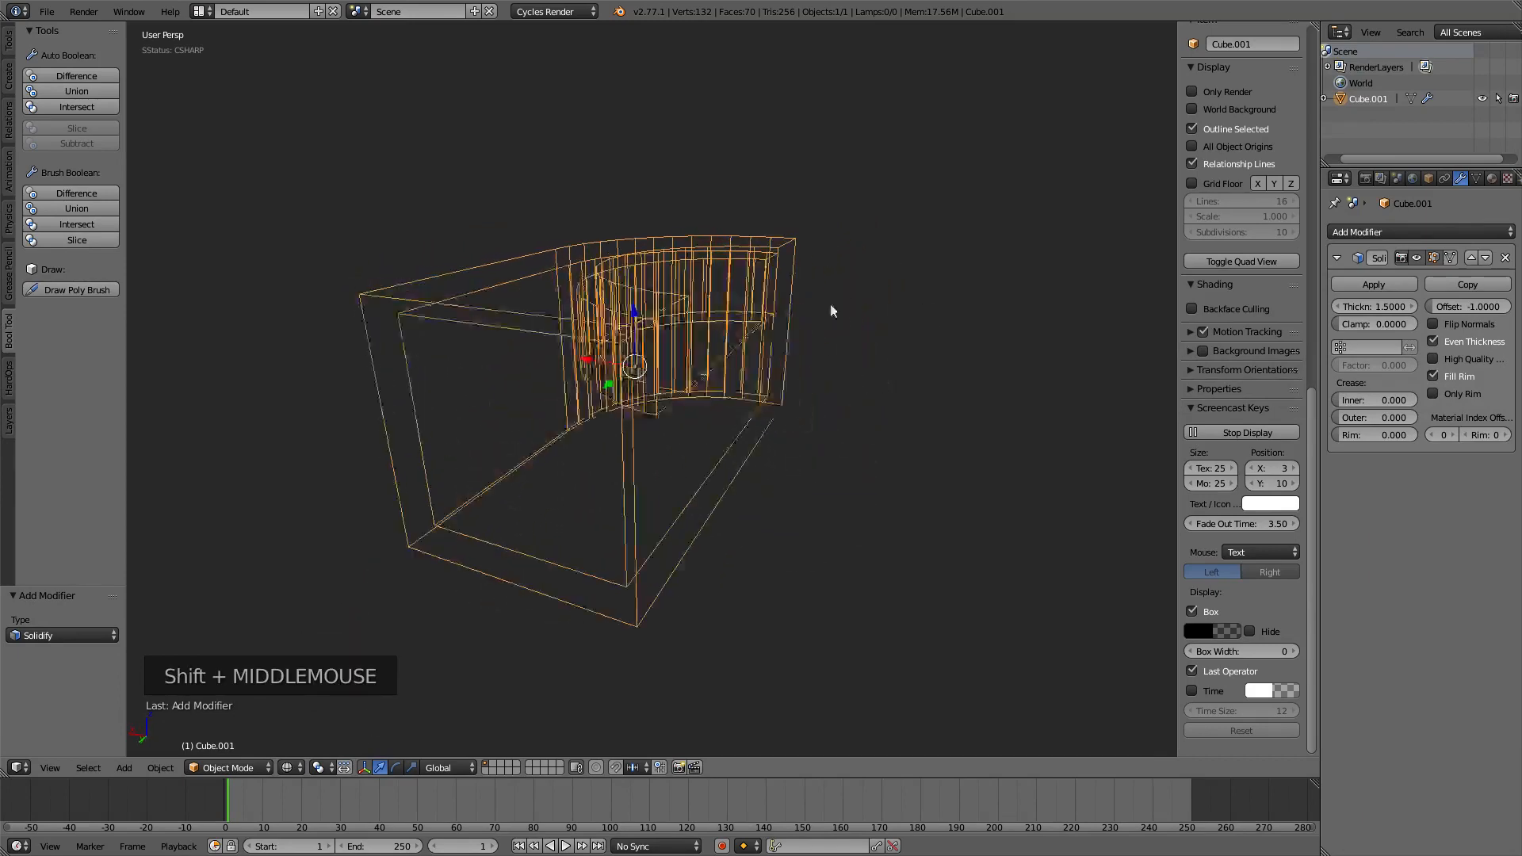
drag(830, 310, 699, 366)
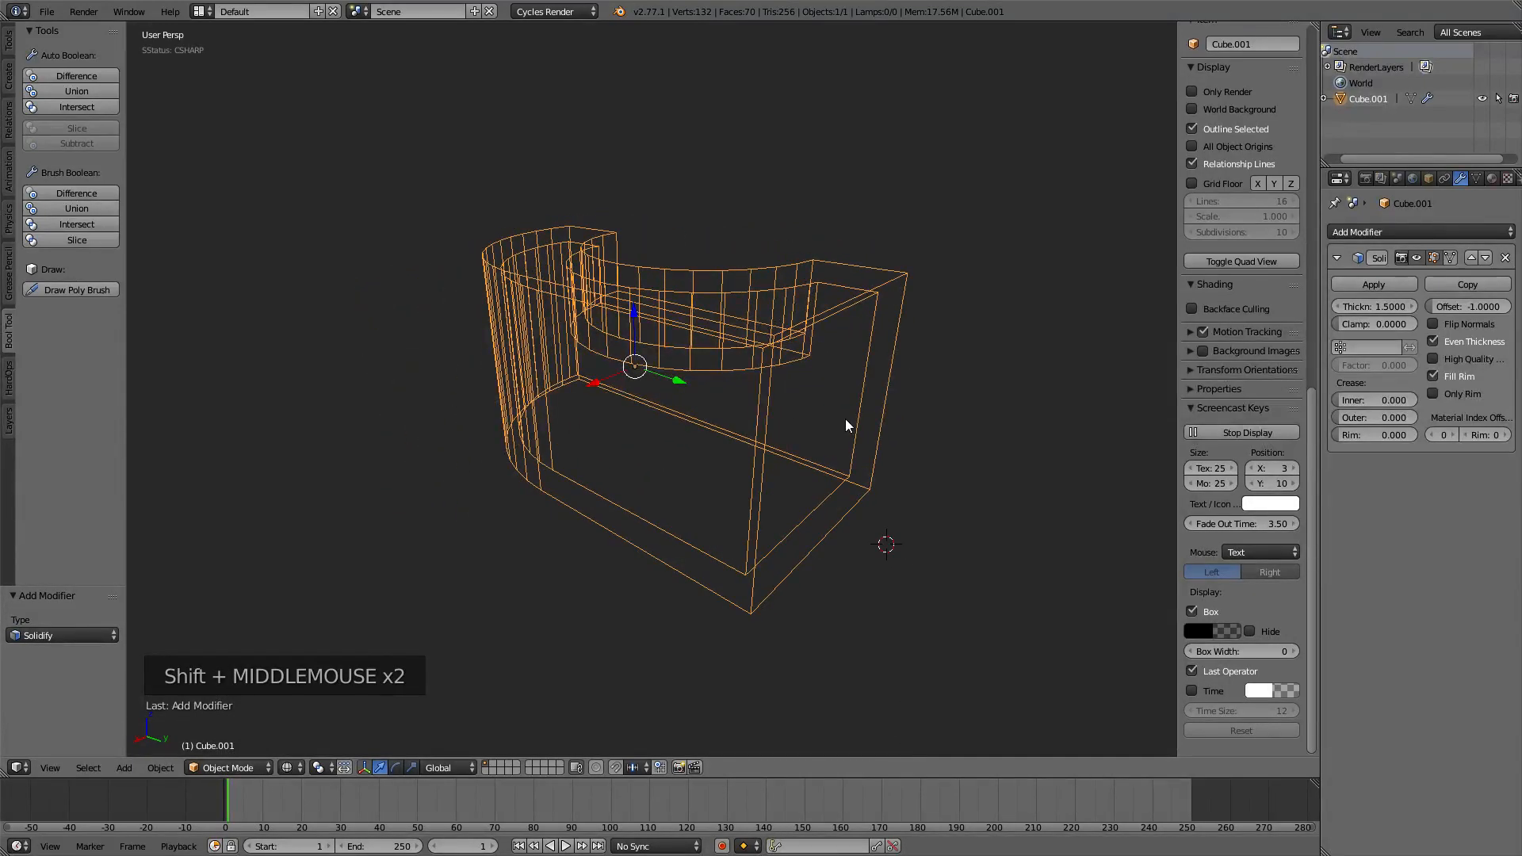
drag(844, 425, 657, 352)
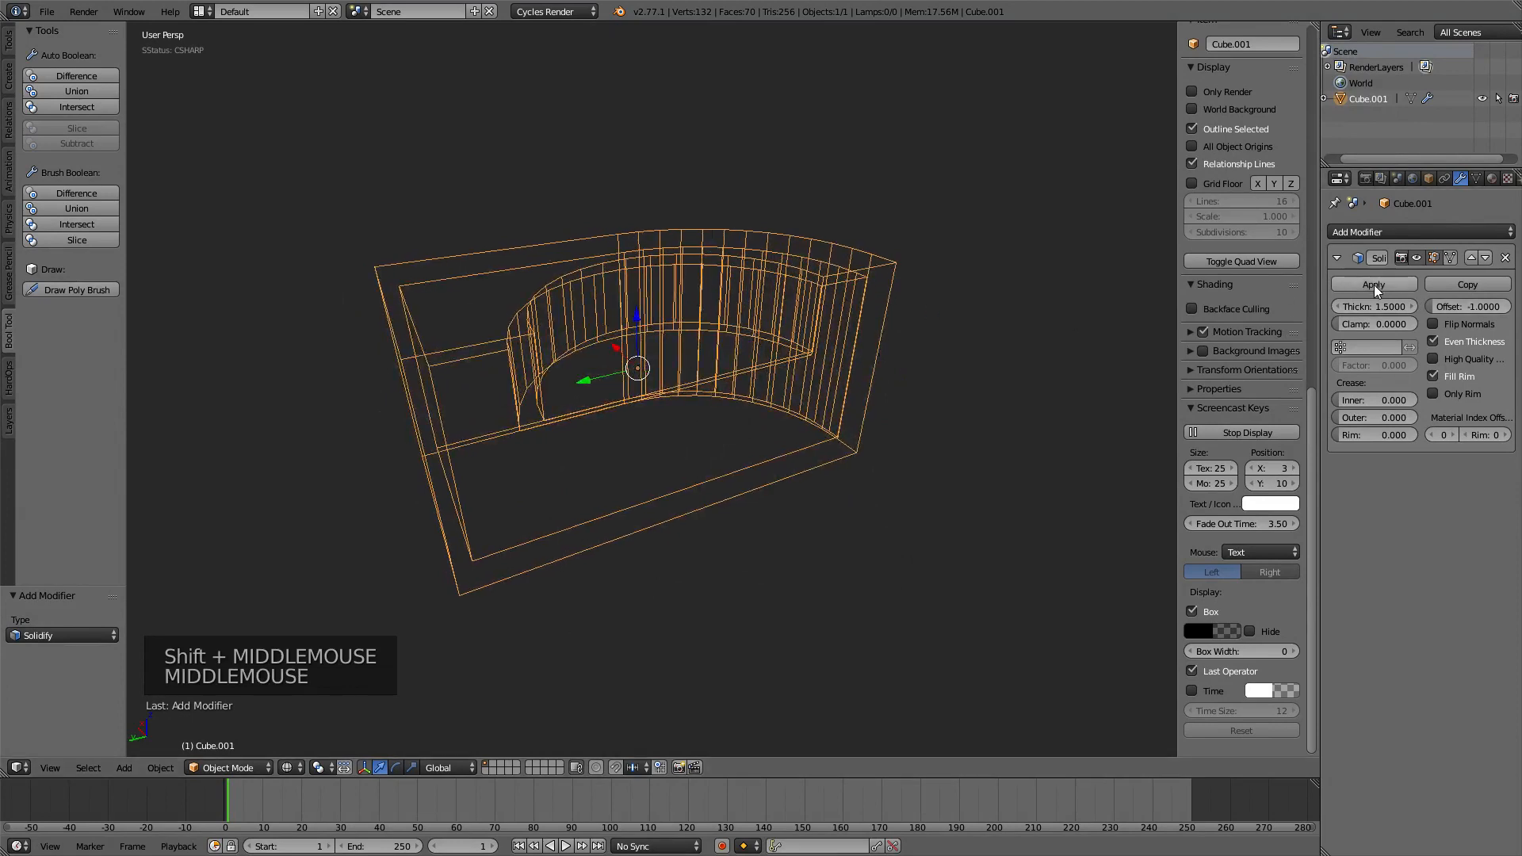
Apply the Solidify modifier, then add a Plane and move it into slicing position through the shell.
click(1372, 284)
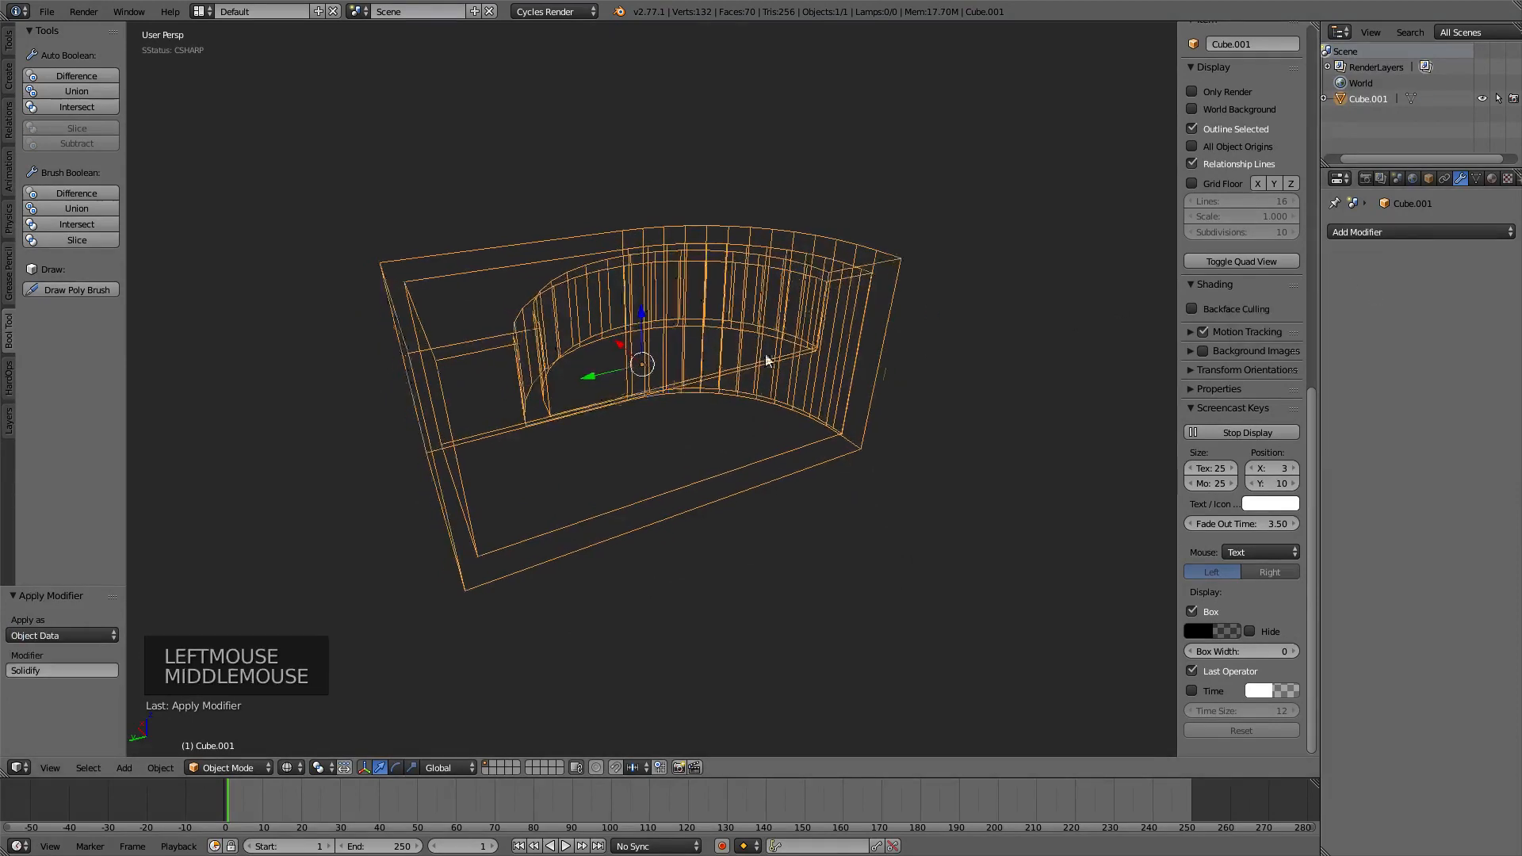
key(shift+a)
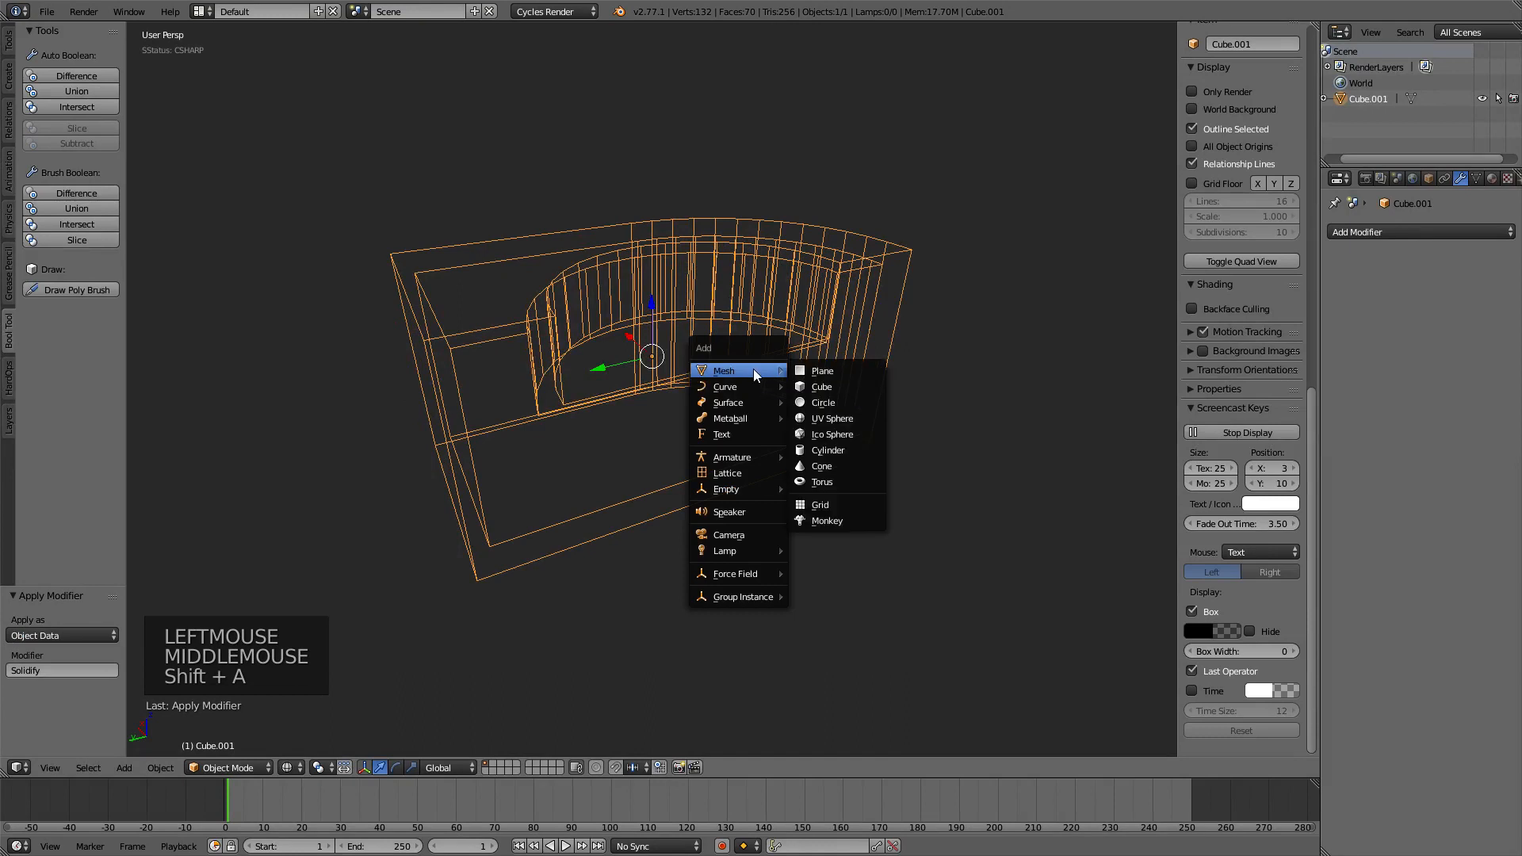
click(821, 371)
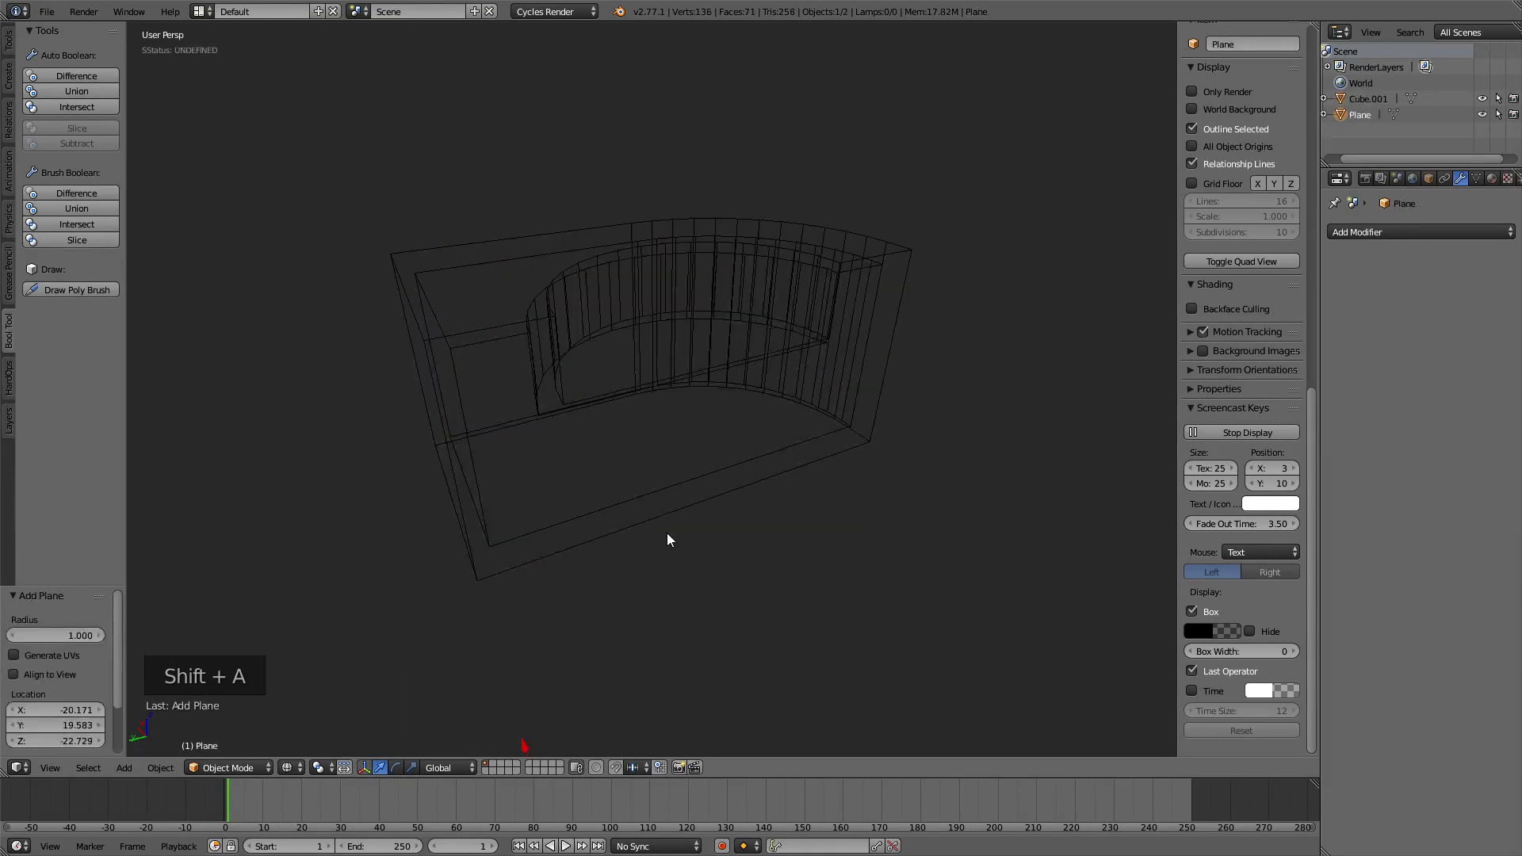
key(g)
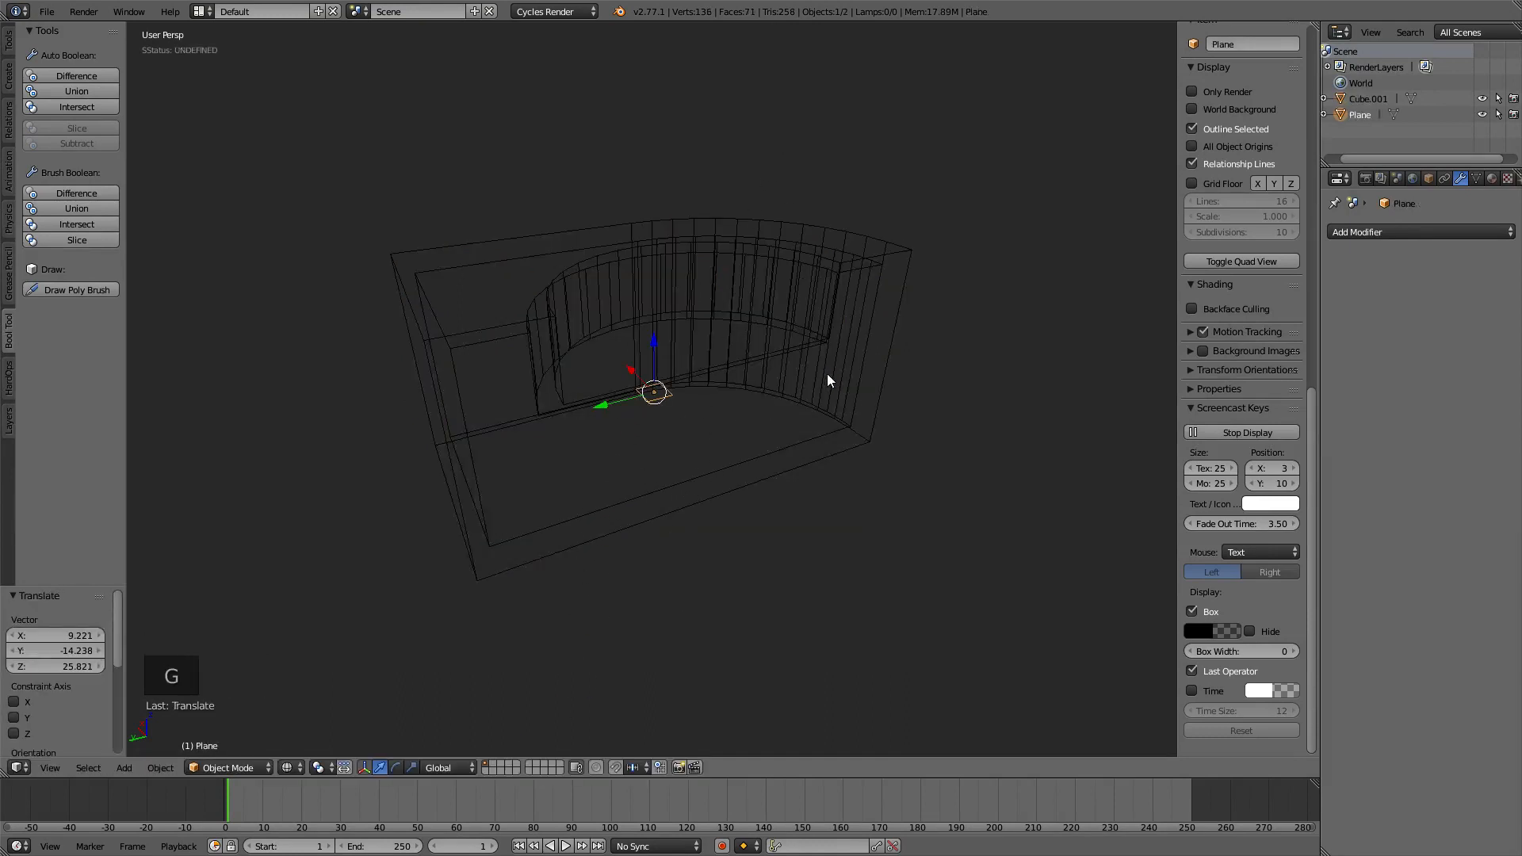
key(s)
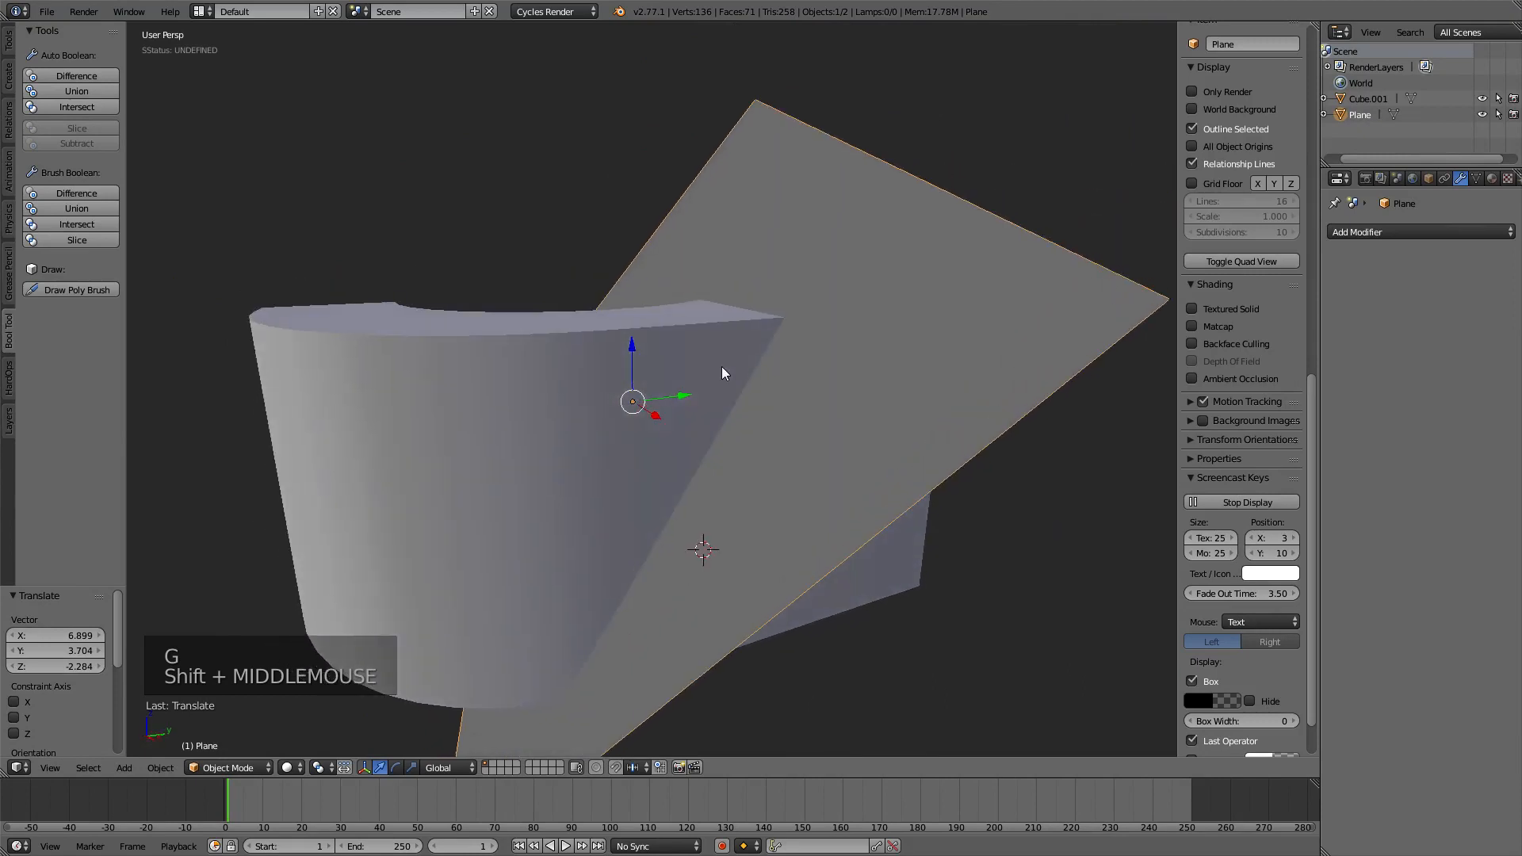
Slice the block with the plane and delete the leftover pieces, leaving only Cube.001.
scroll(down, 3)
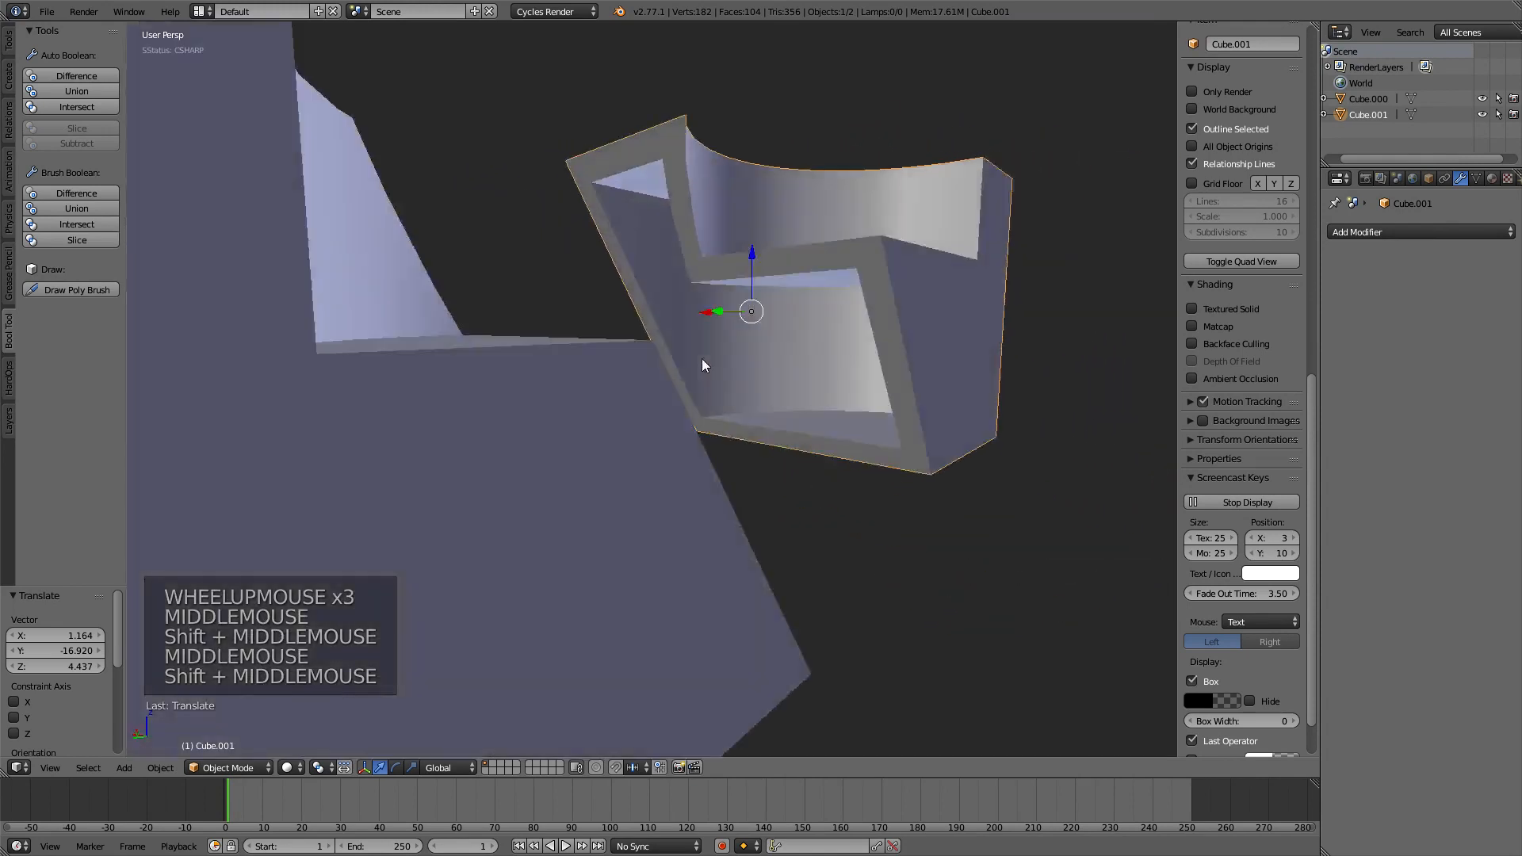
key(ctrl+z)
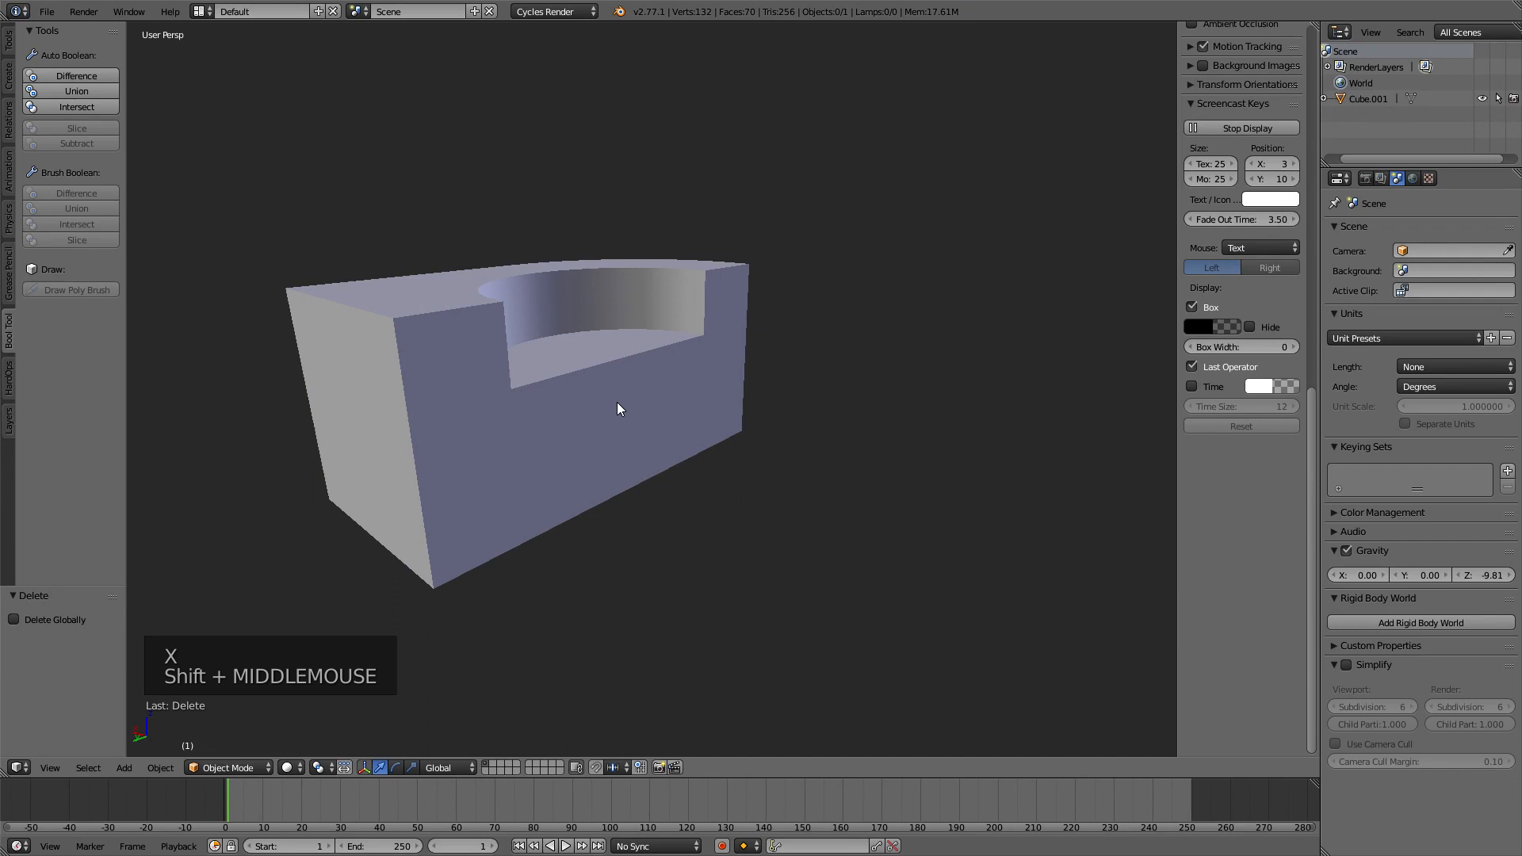
Add a cylinder, rotate it 90° about Y and scale it to hole size against the side wall.
key(shift+a)
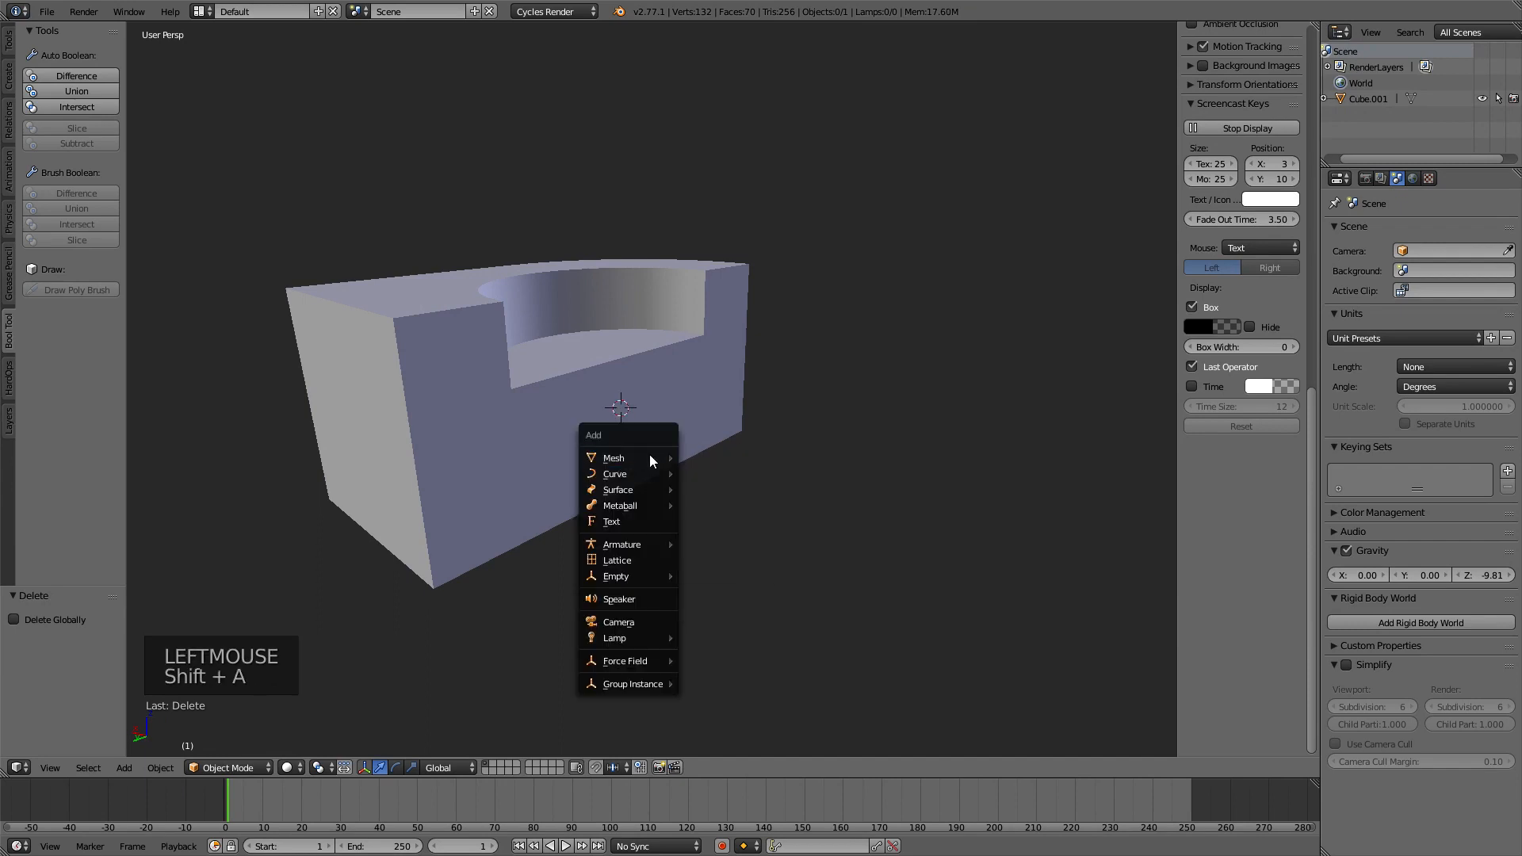
click(613, 458)
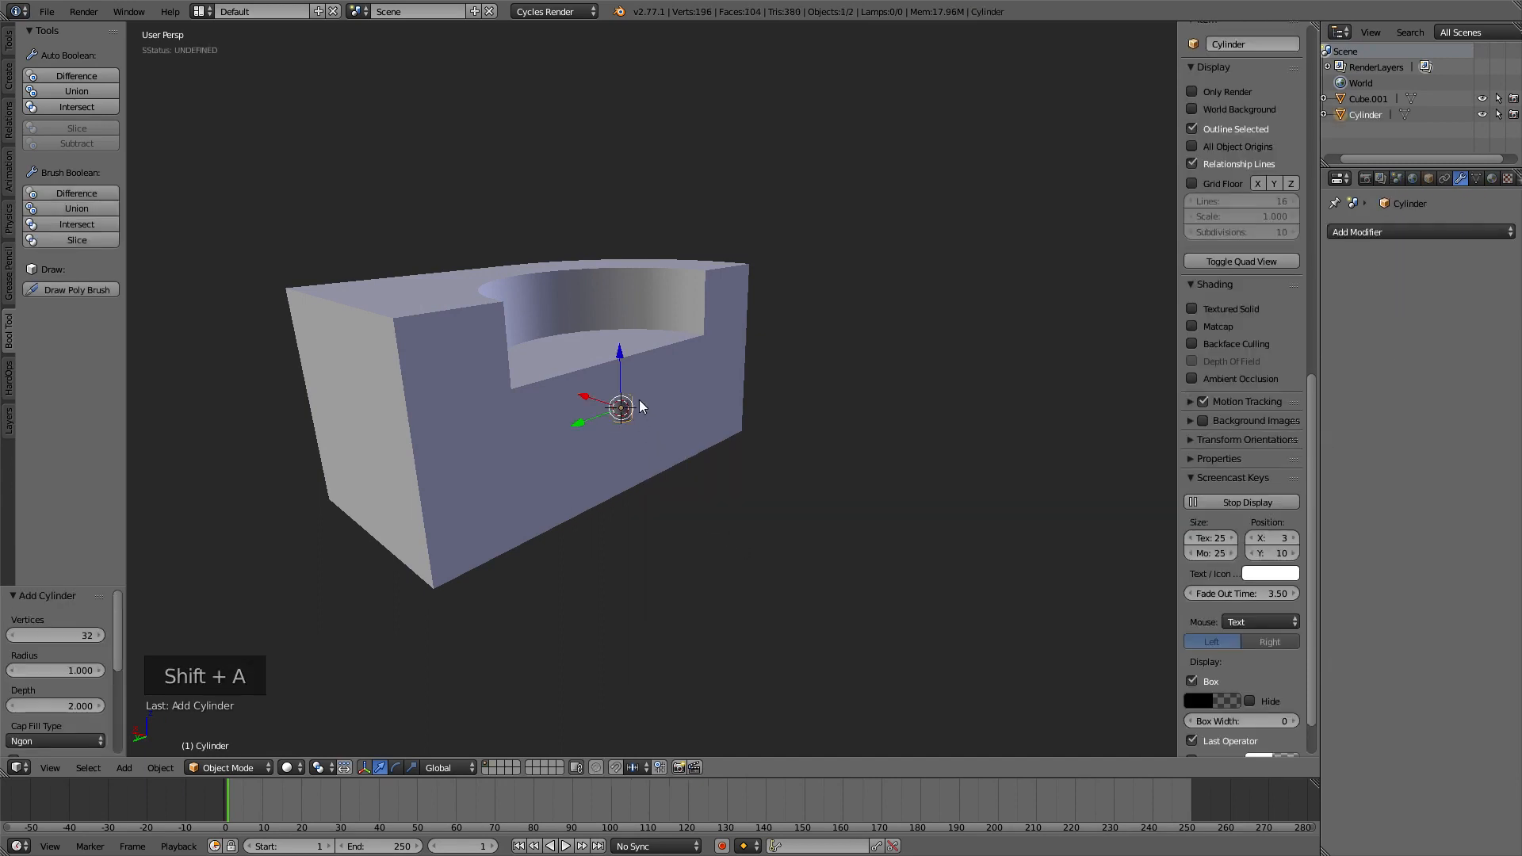
scroll(up, 3)
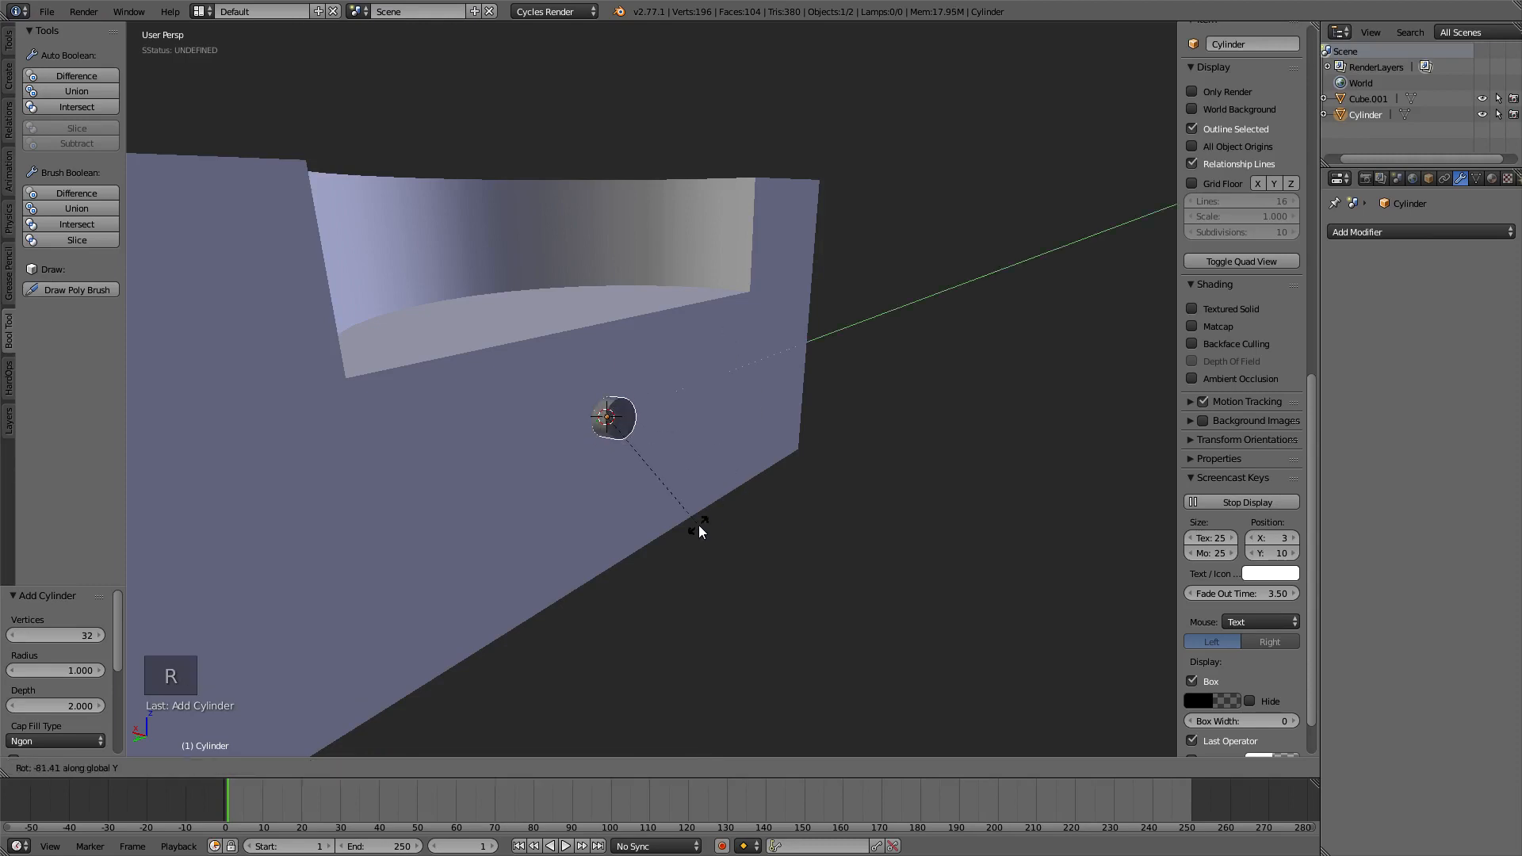
key(r)
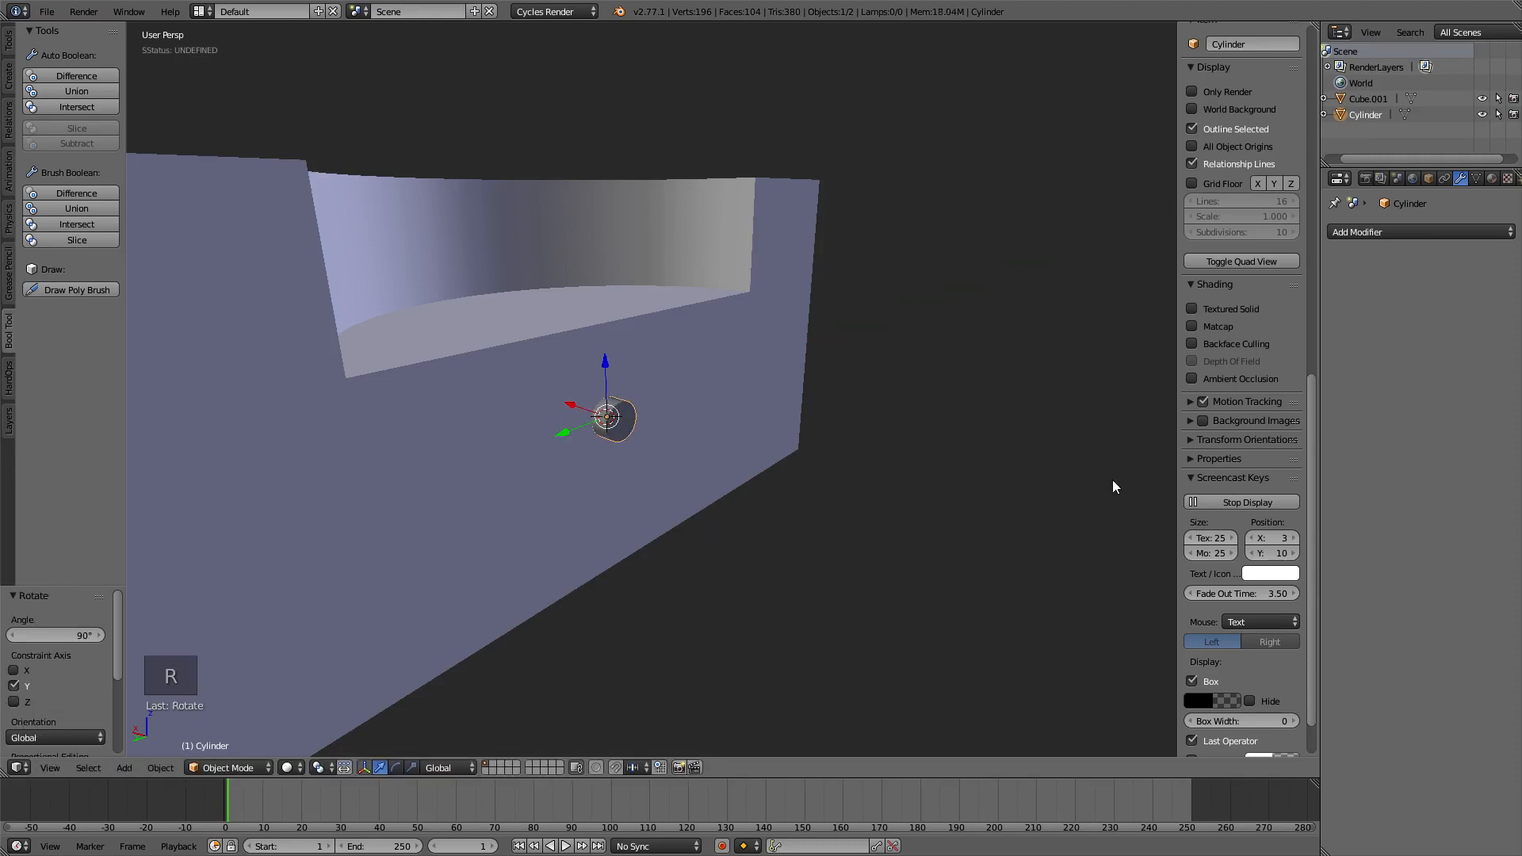
key(s)
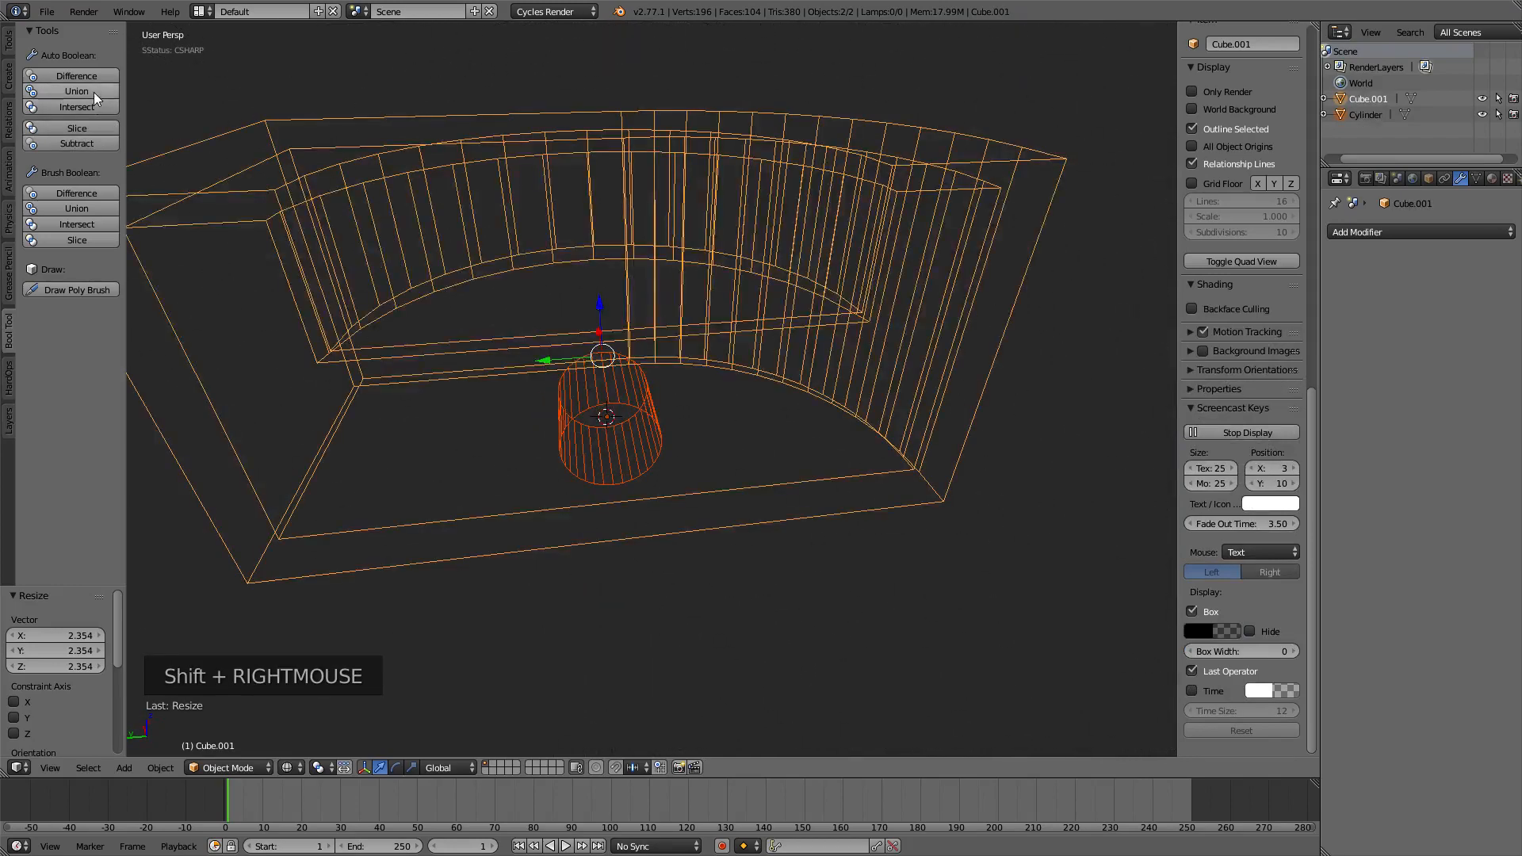
Cut the cylinder out with Bool Tool Difference and fly in to inspect the round drainage hole.
click(76, 76)
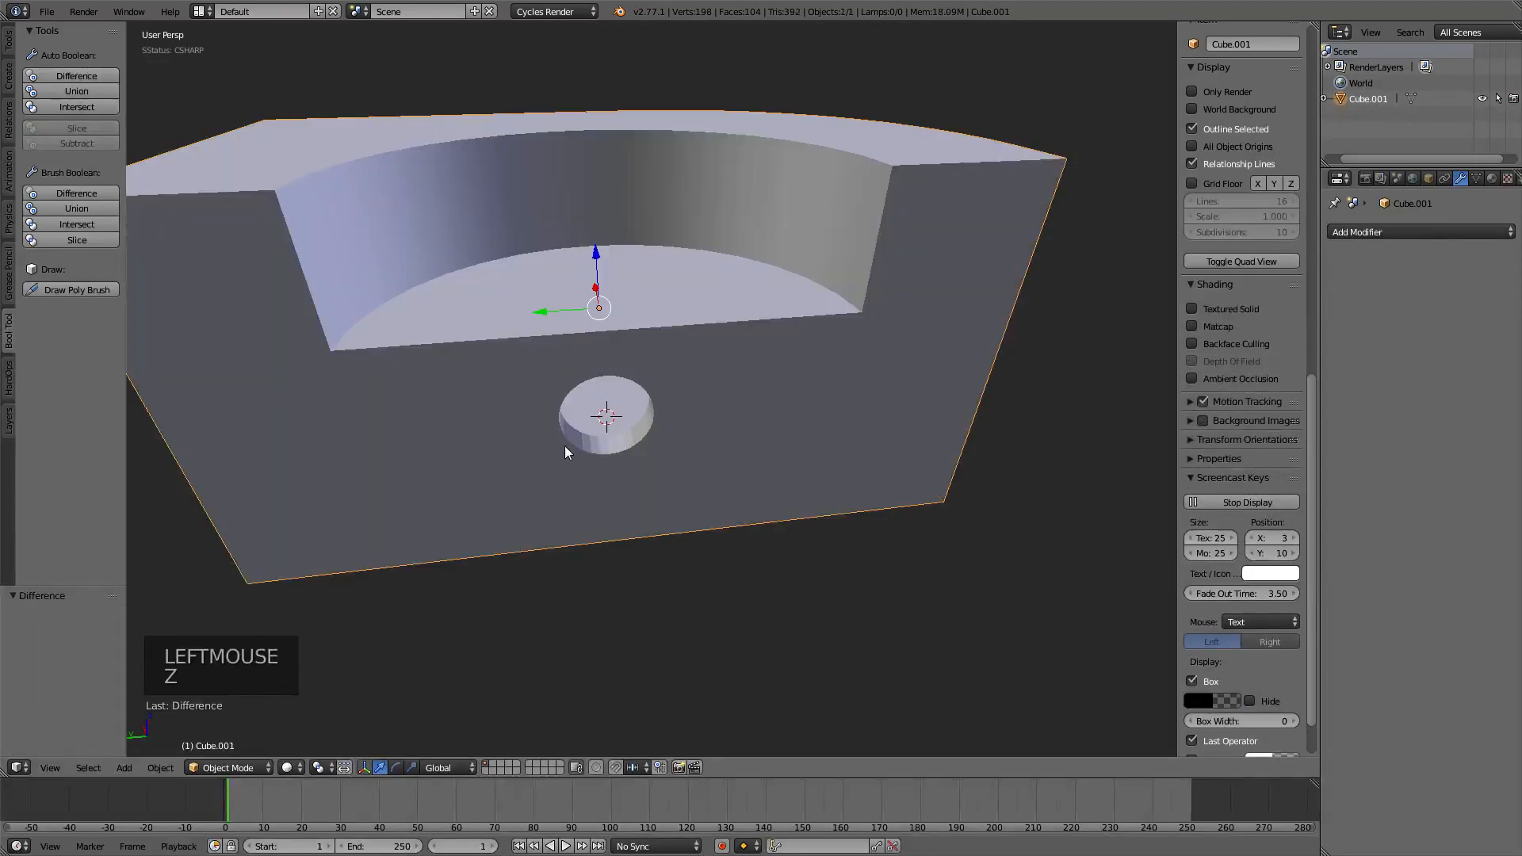
scroll(down, 3)
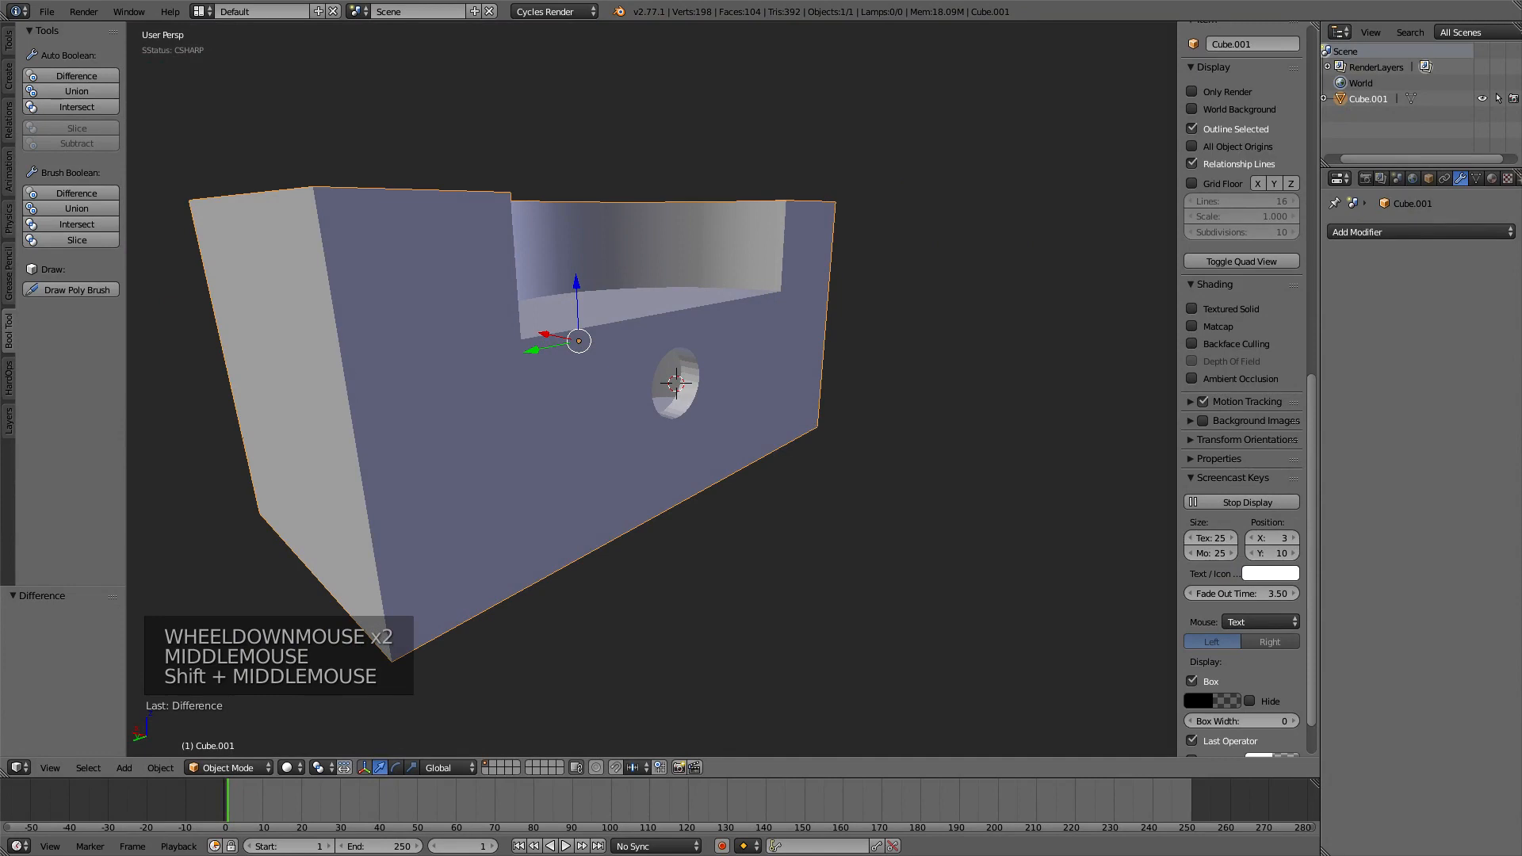
key(shift+f)
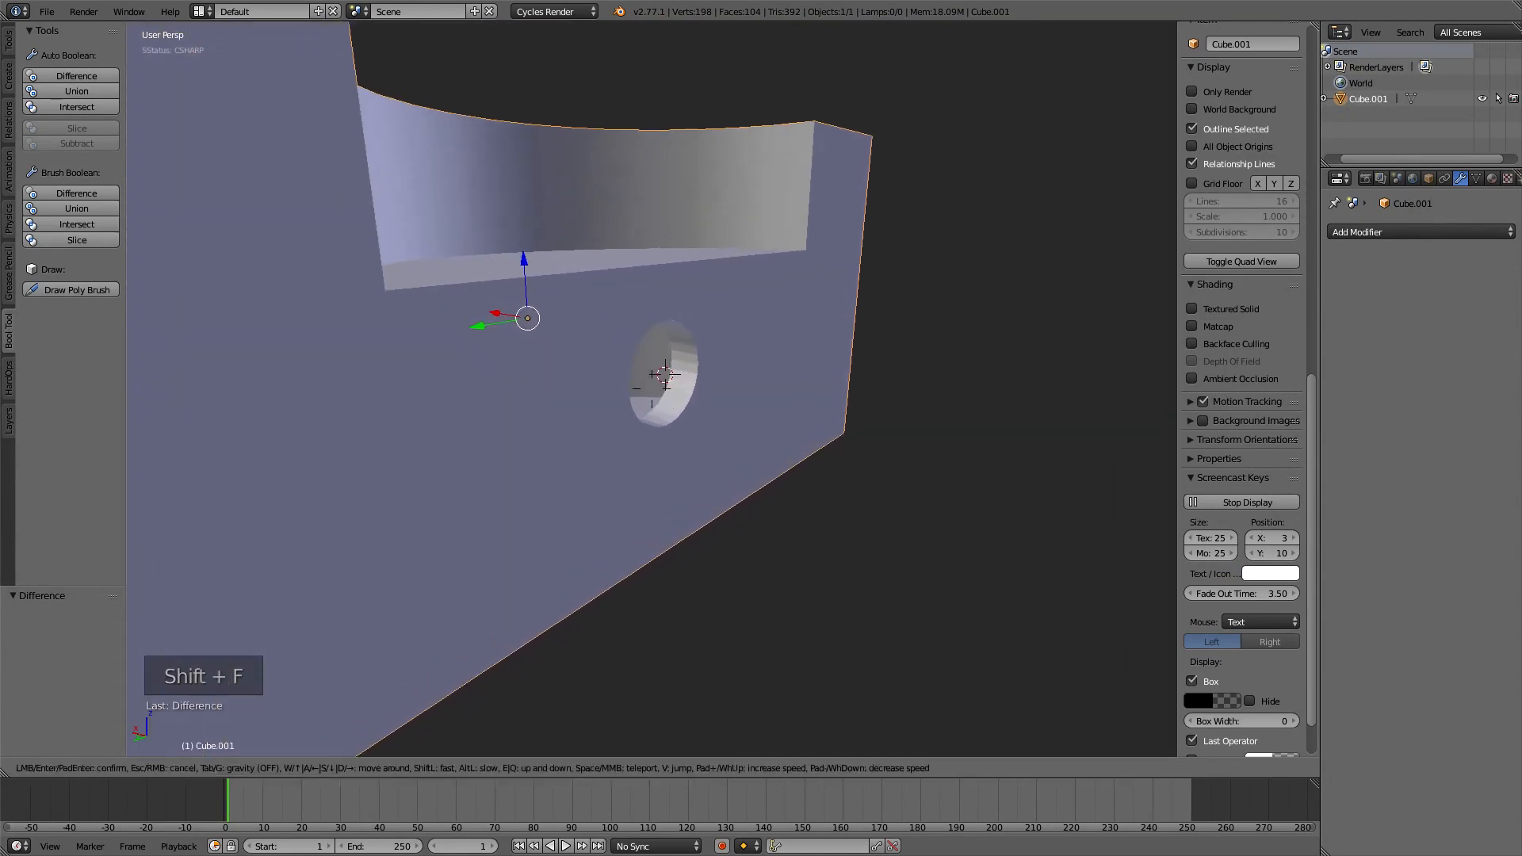